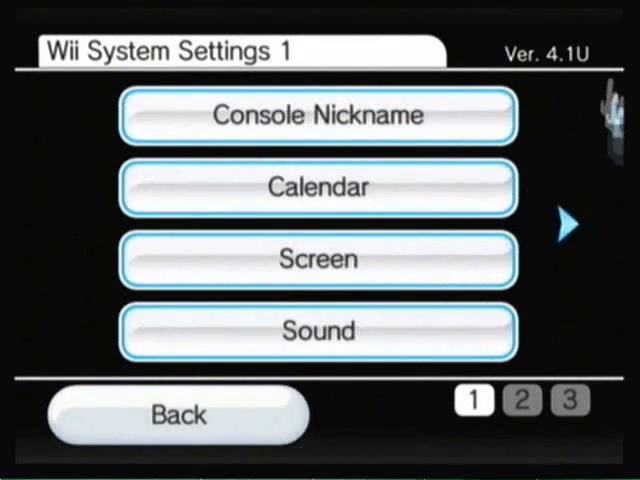
mouse_move(318, 188)
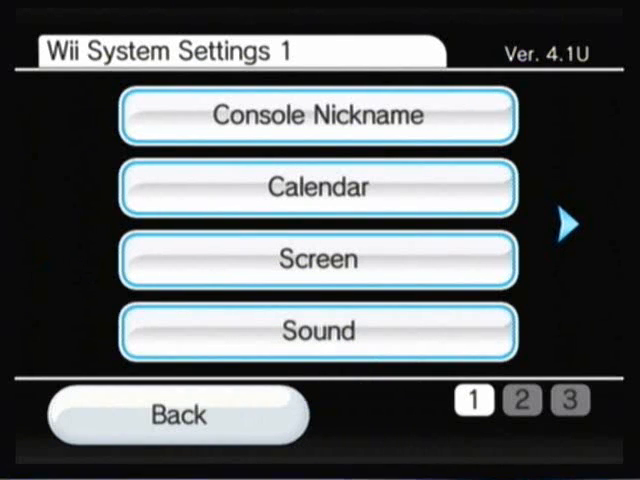
mouse_move(344, 330)
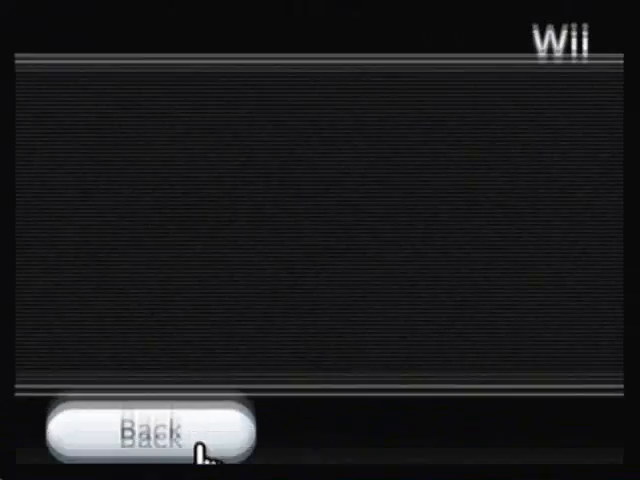
Leave the Wii system settings after confirming version 4.1U
click(140, 432)
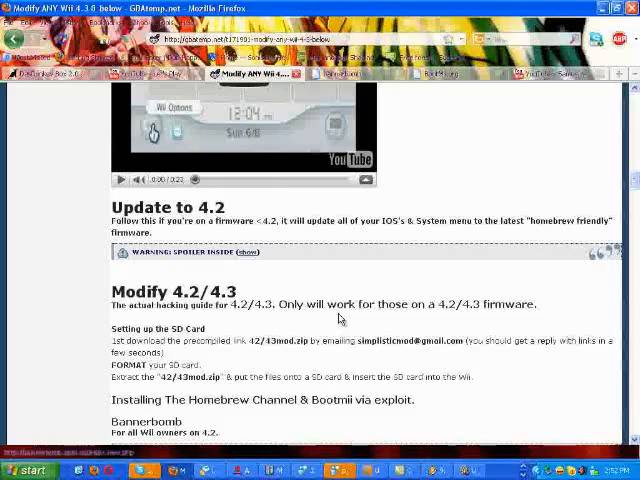
scroll(up, 3)
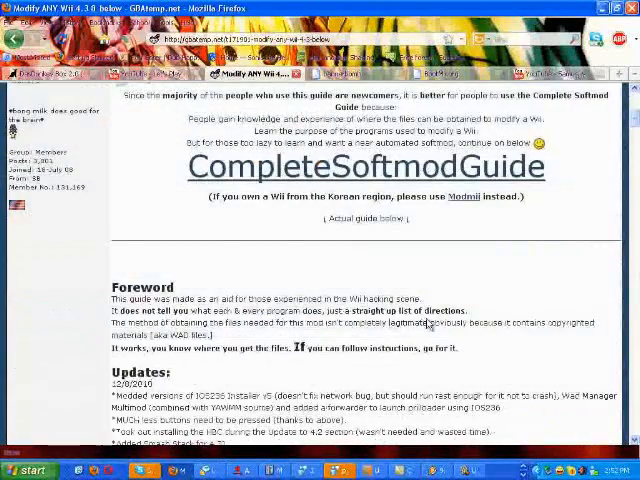
scroll(down, 3)
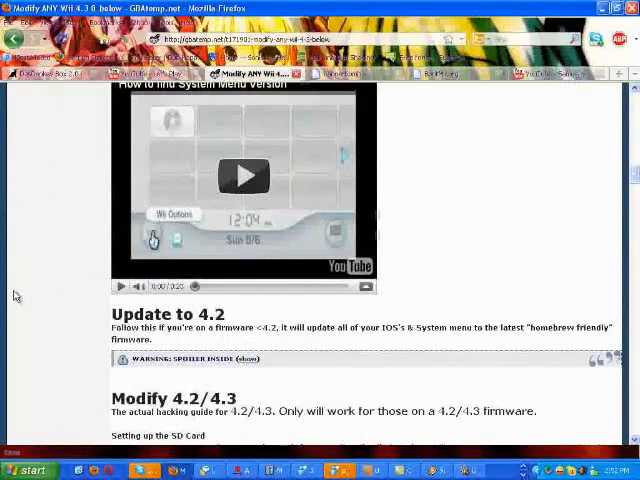
scroll(down, 3)
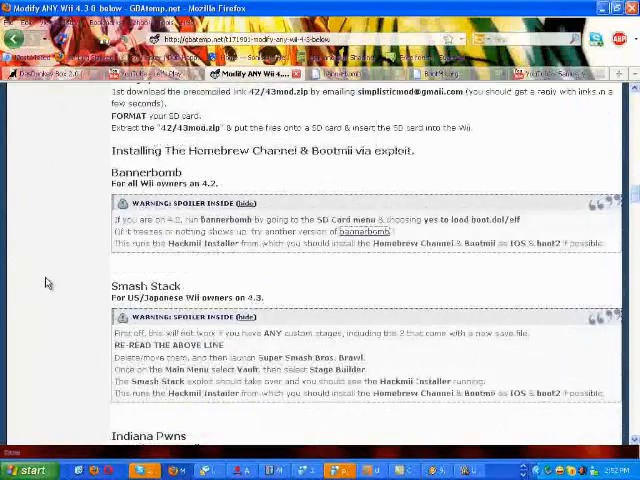
scroll(down, 3)
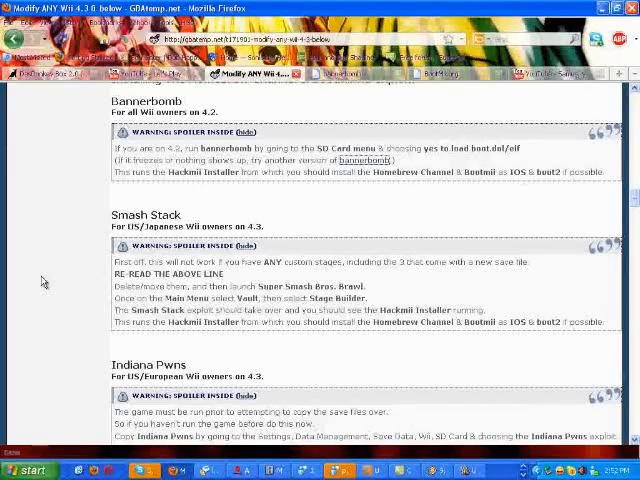
scroll(down, 3)
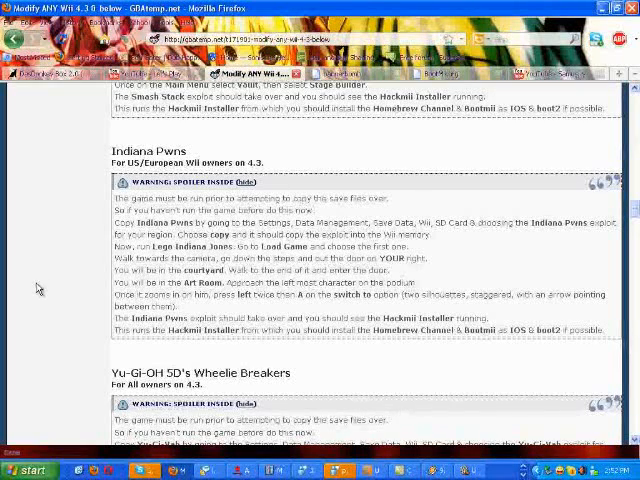
scroll(down, 3)
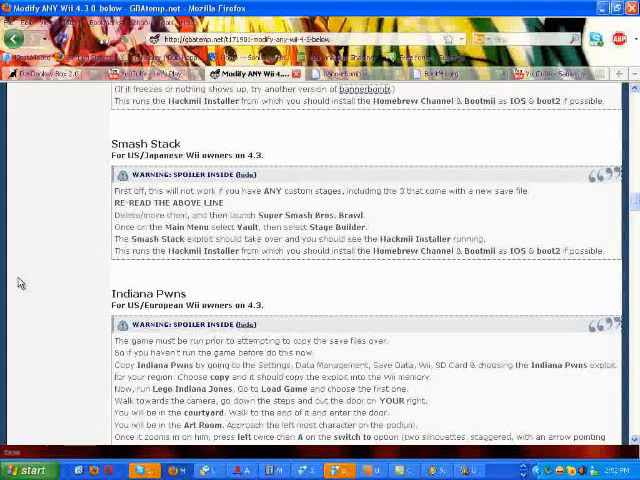
scroll(up, 3)
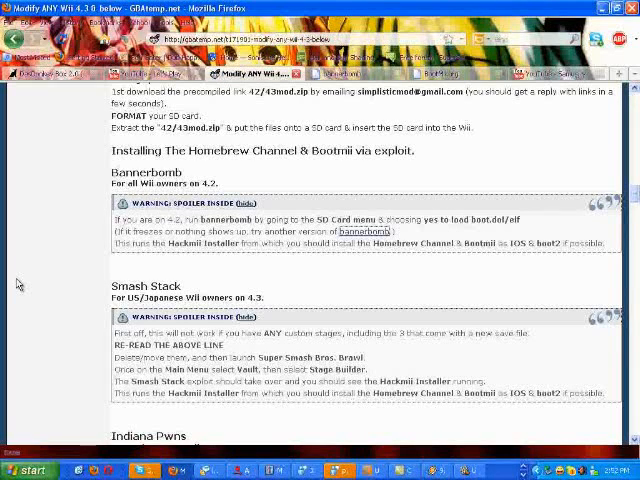
mouse_move(32, 308)
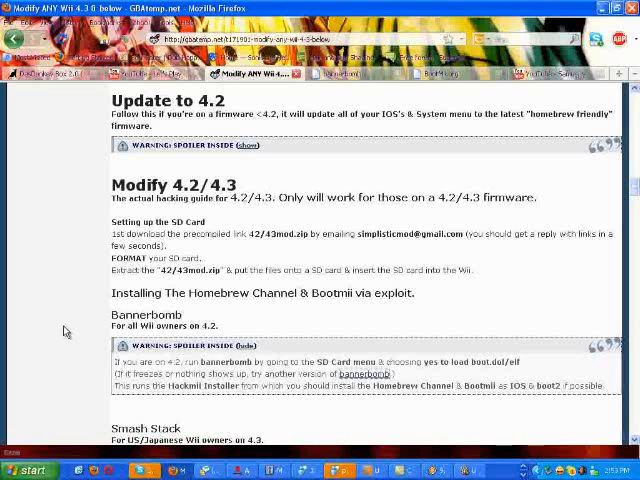
mouse_move(52, 332)
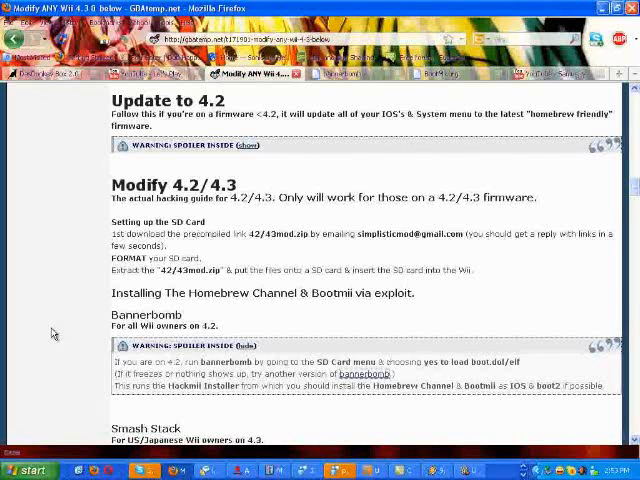
mouse_move(64, 312)
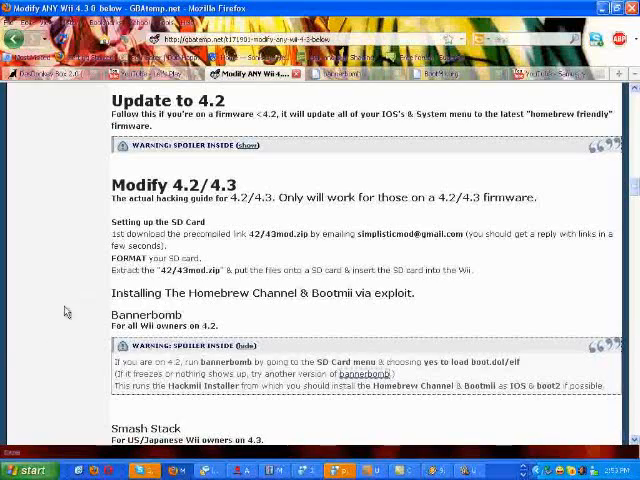
scroll(down, 3)
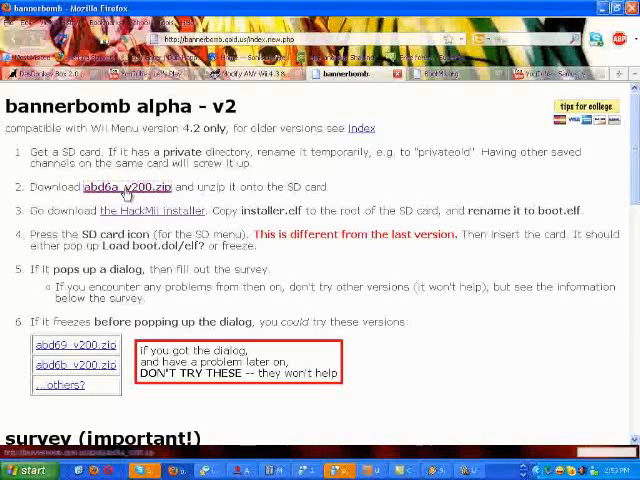
mouse_move(520, 448)
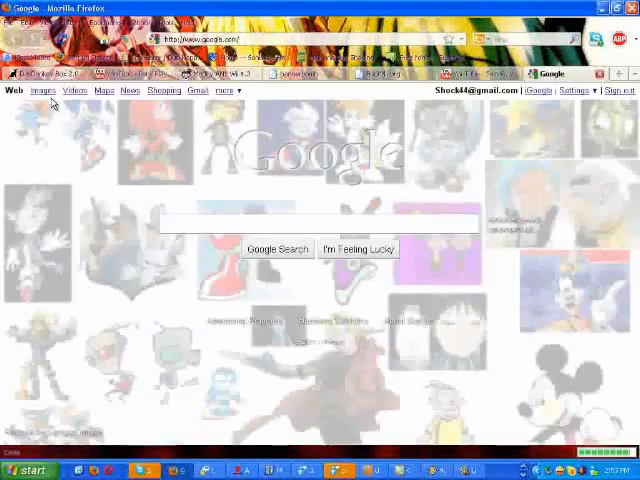
Search Google Images for 'sd card' via the 'sd c' suggestion
click(42, 90)
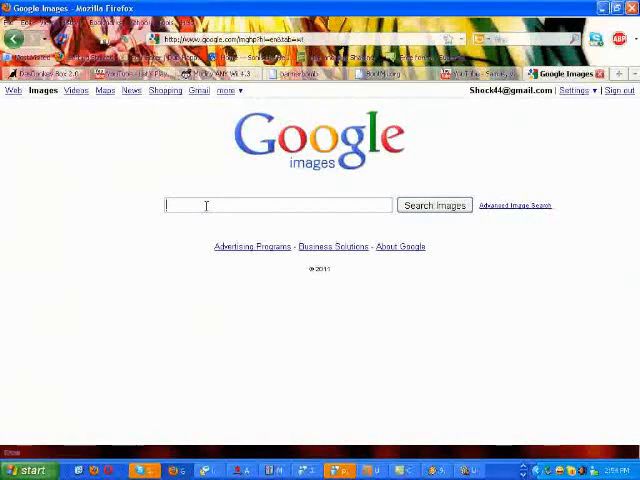
text(sd ca)
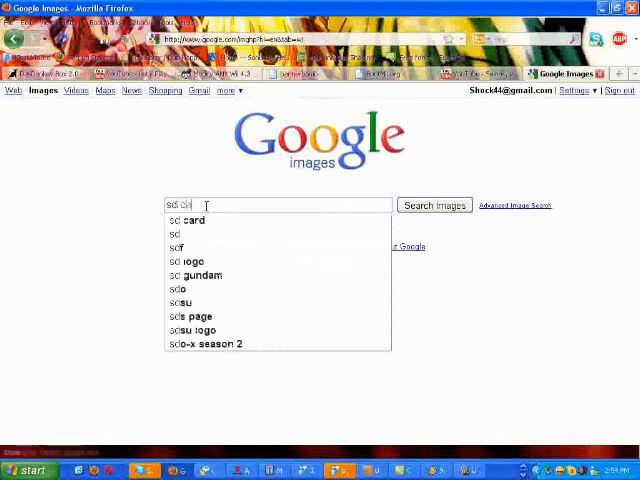
click(184, 220)
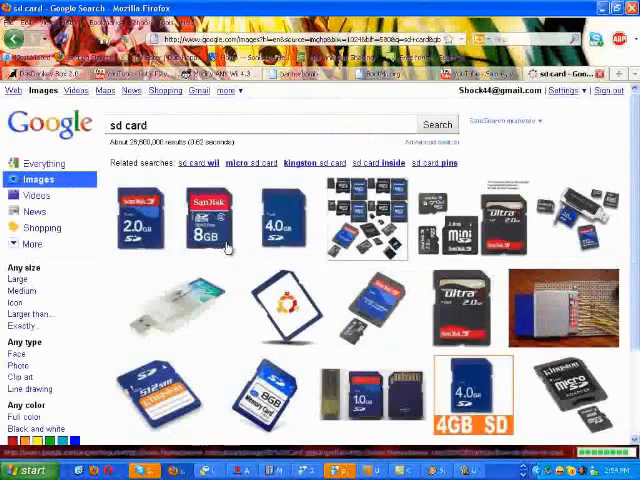
mouse_move(144, 220)
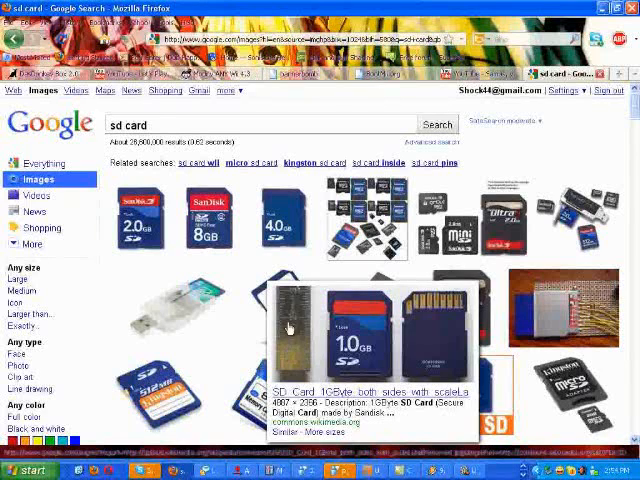
mouse_move(320, 356)
text(dti)
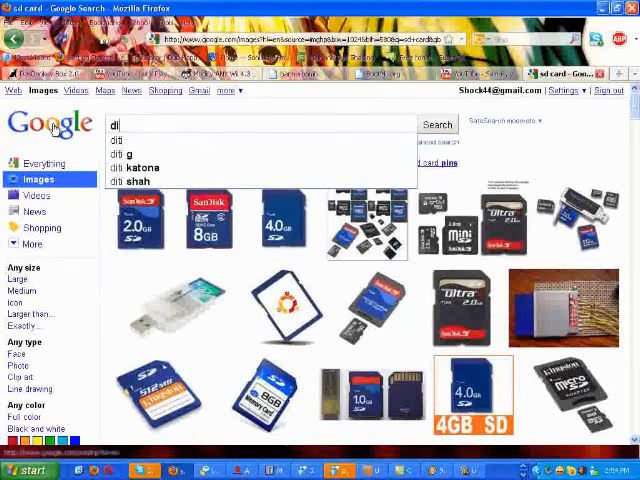
Search Google Images for 'digital concepts sd/mmc' card reader
text(digital co)
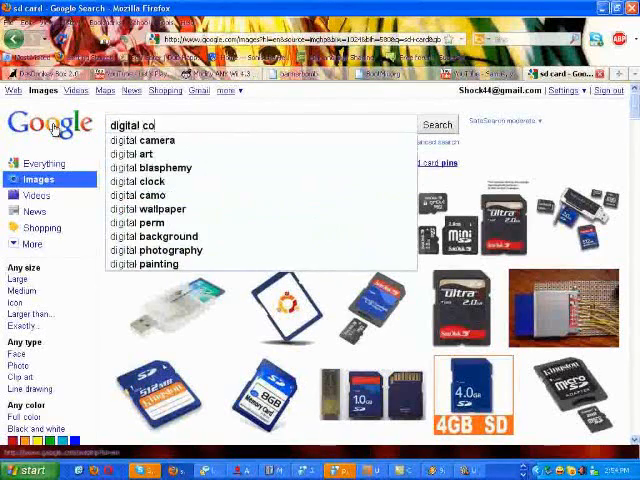
text(ncepts)
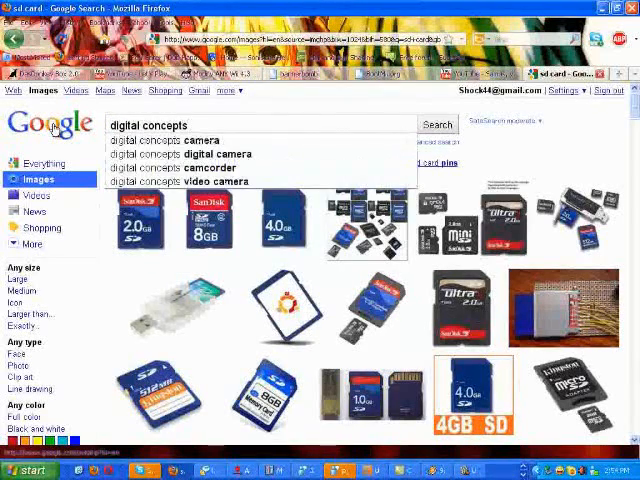
text(sd/mmc)
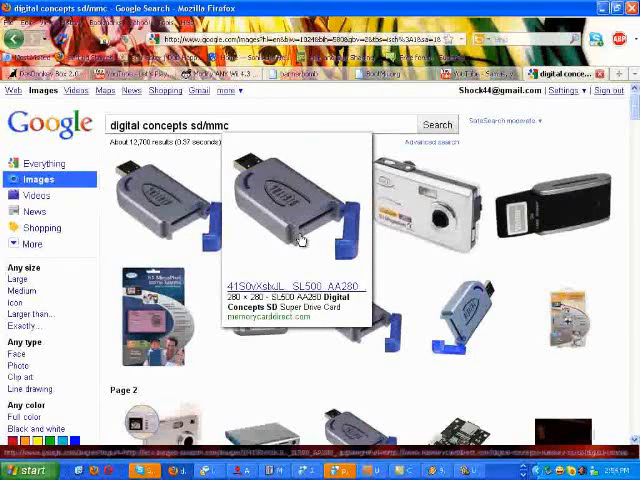
mouse_move(160, 200)
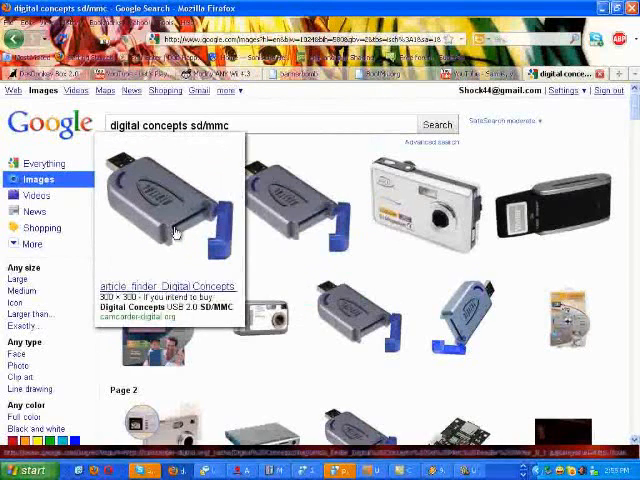
mouse_move(172, 208)
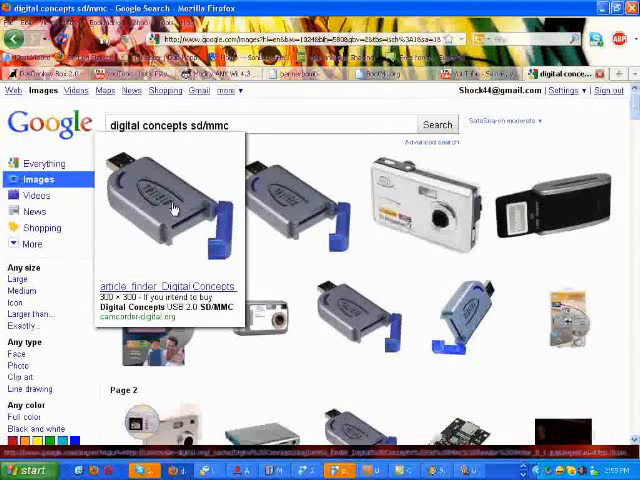
mouse_move(290, 210)
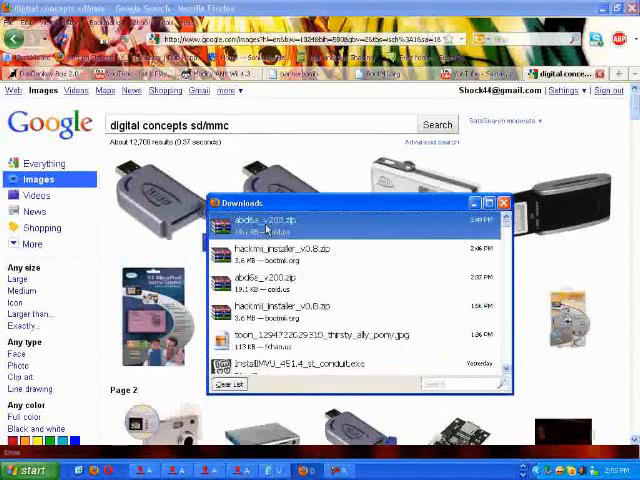
Open the Bannerbomb zip in WinRAR, select its private folder, and bring up the Start menu
double_click(264, 224)
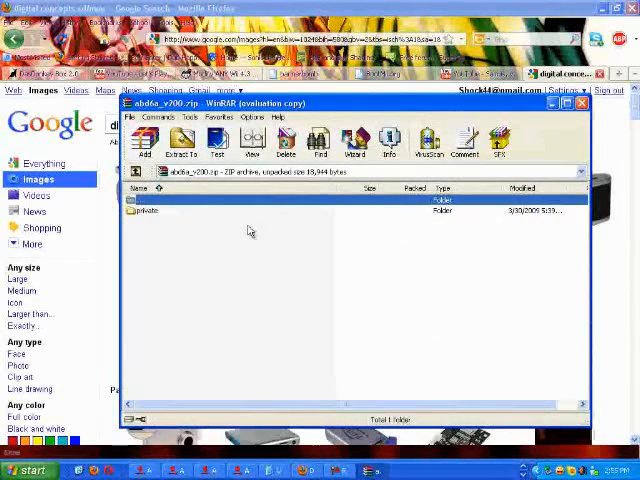
mouse_move(336, 252)
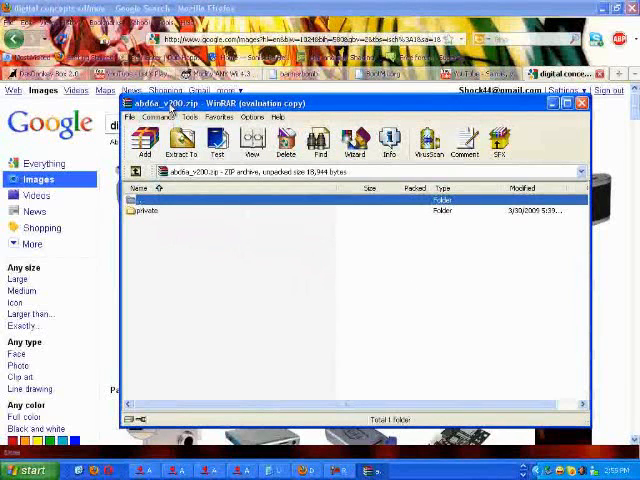
click(150, 212)
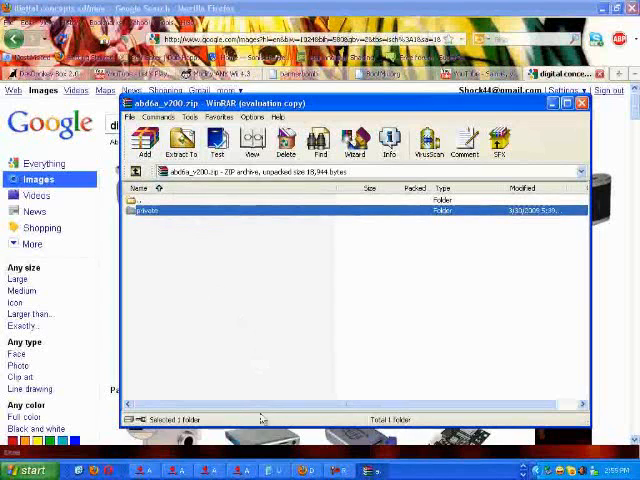
click(28, 470)
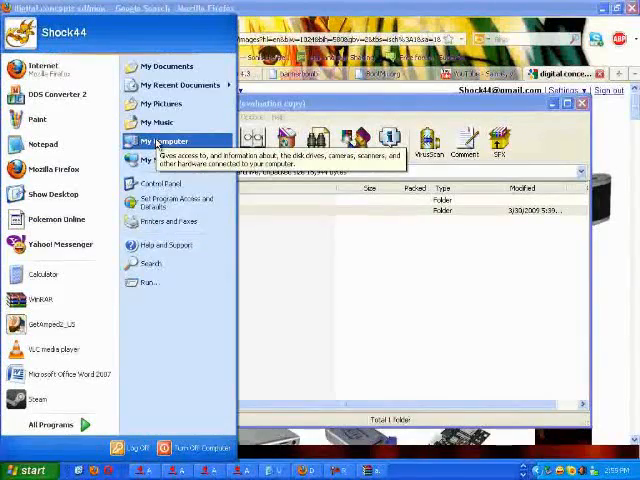
Show My Computer's drives and select the removable SD card disk
click(158, 140)
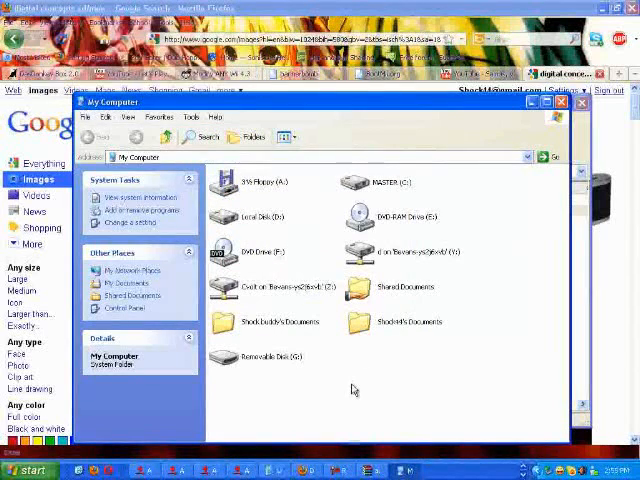
click(264, 356)
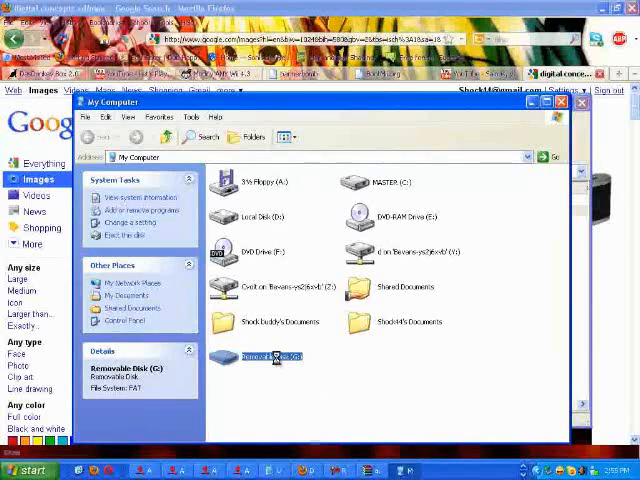
Browse the SD card's folders, finding an existing private folder, and dismiss the rename error
double_click(268, 356)
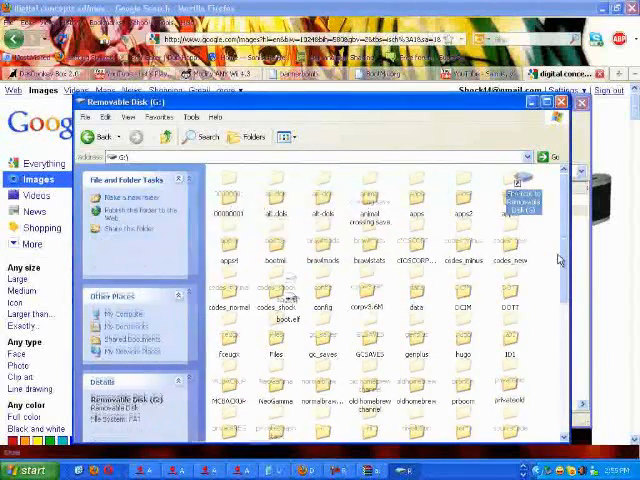
scroll(down, 3)
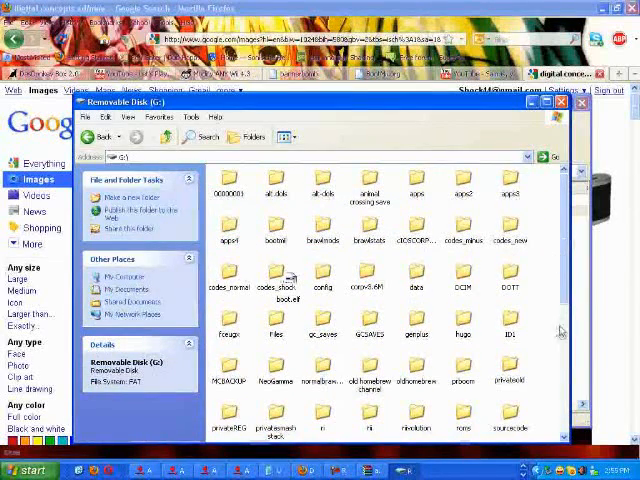
click(500, 382)
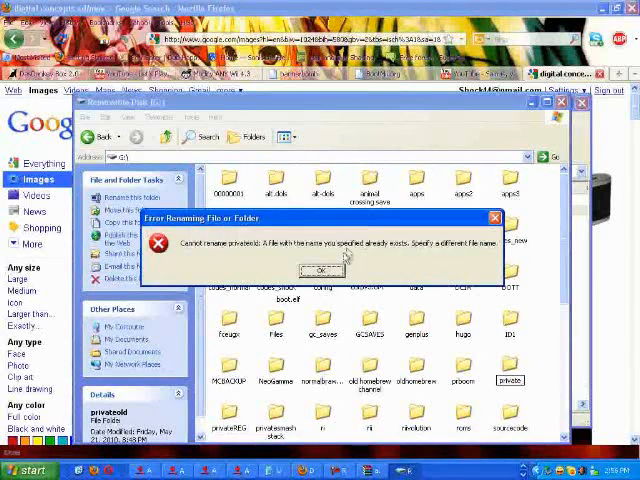
click(320, 268)
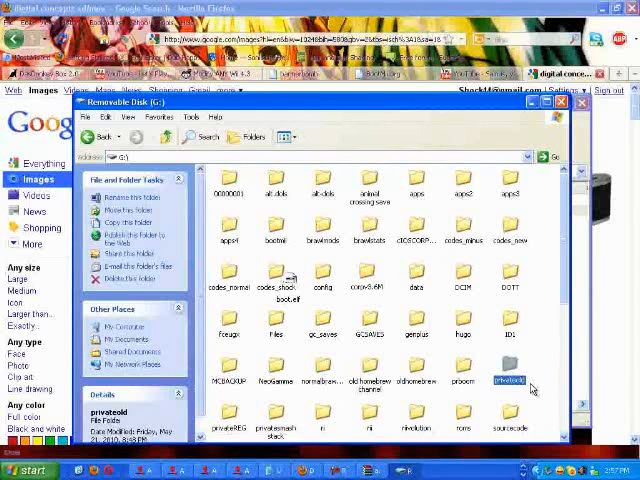
mouse_move(532, 246)
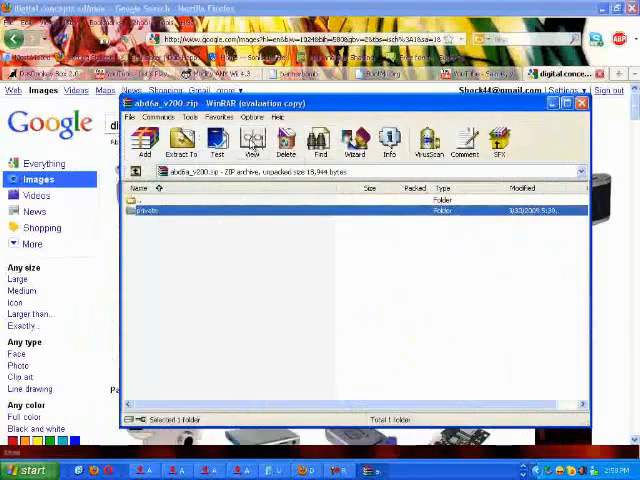
Extract the archive's private folder to the Removable Disk
click(182, 144)
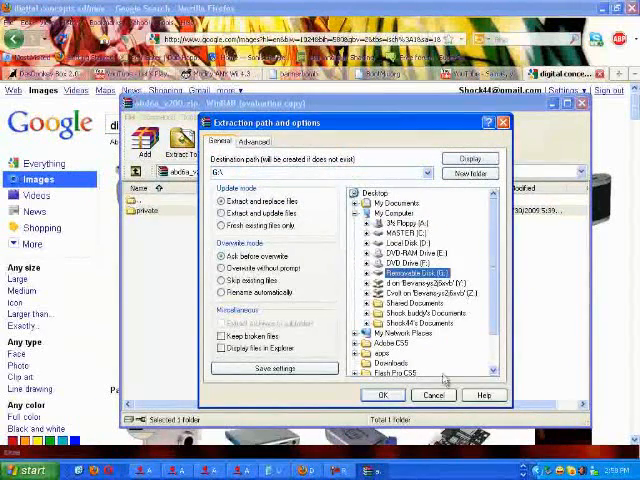
click(434, 394)
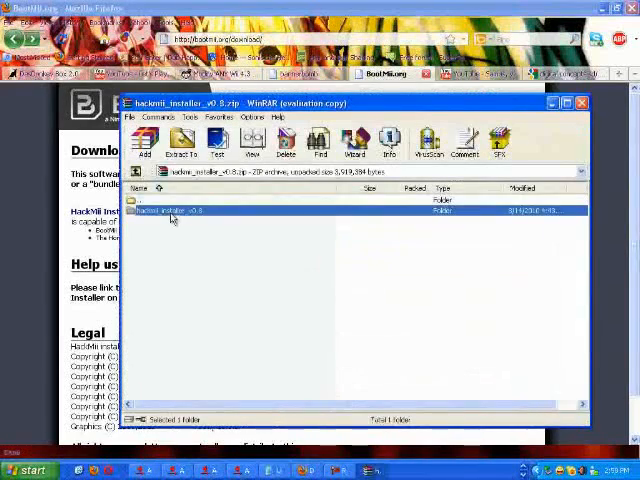
mouse_move(282, 260)
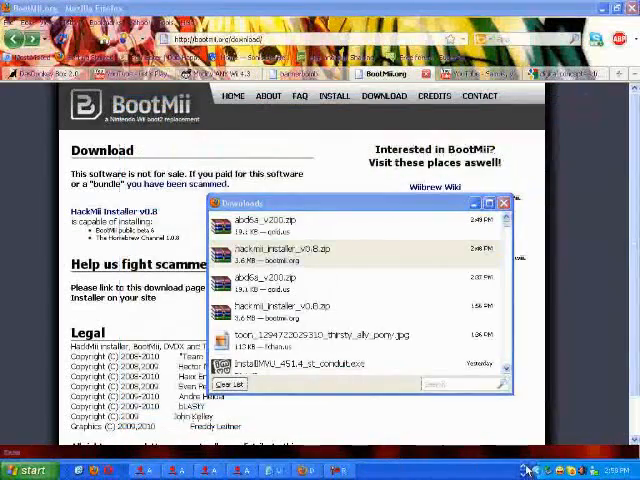
Copy boot.elf from the extracted hackmii_installer_v0.8 folder
click(28, 470)
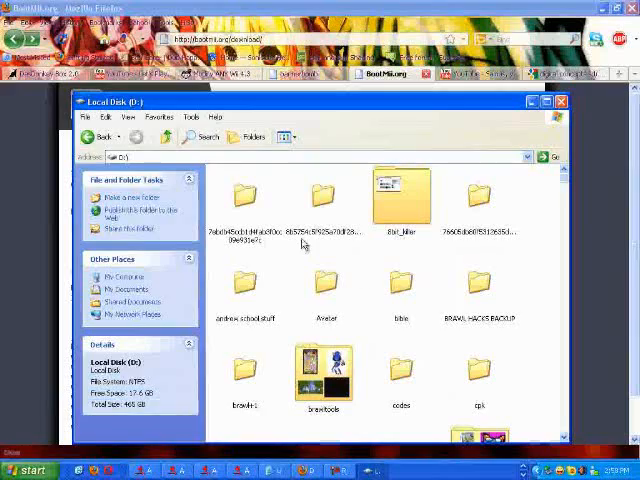
scroll(down, 3)
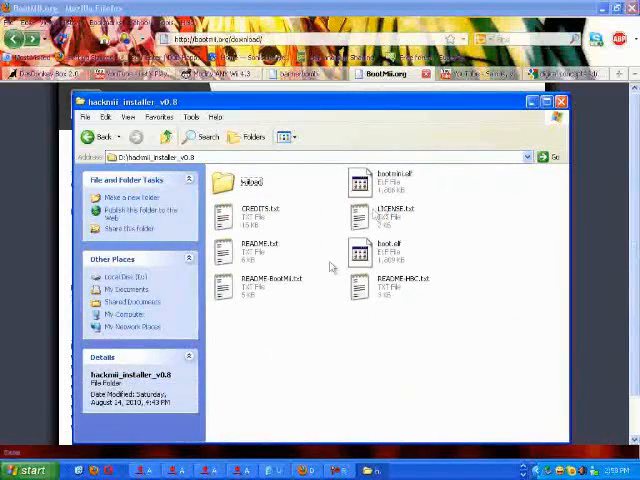
right_click(384, 252)
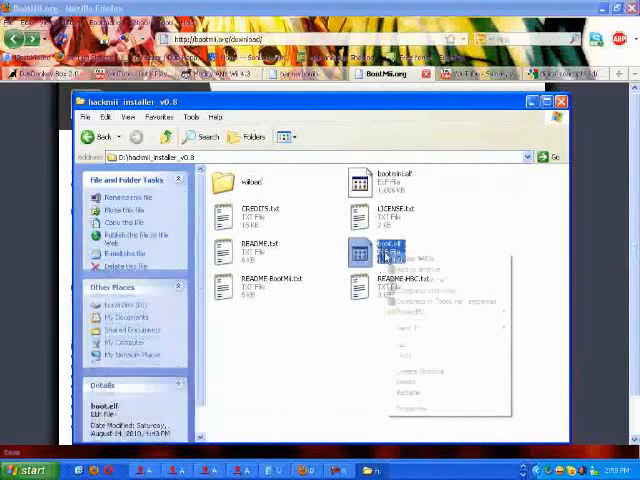
click(476, 196)
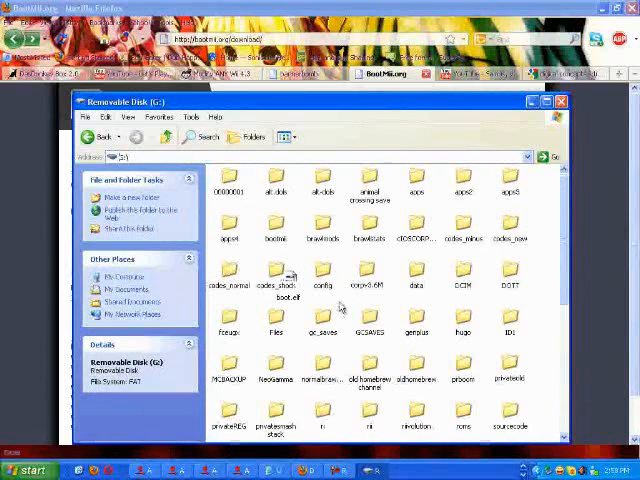
Paste boot.elf onto the SD card root and safely stop the USB device
right_click(340, 304)
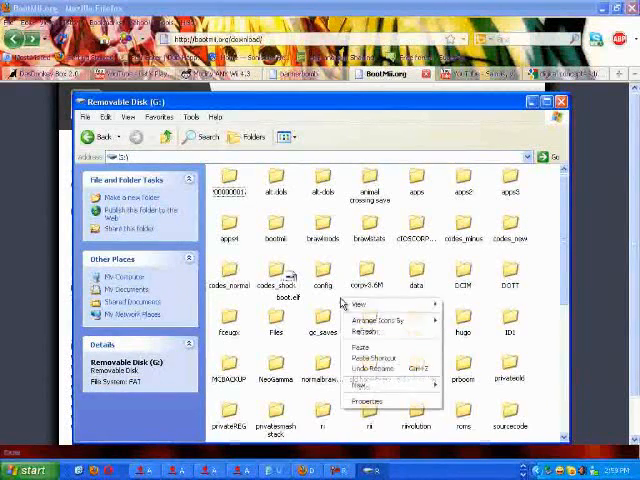
click(366, 356)
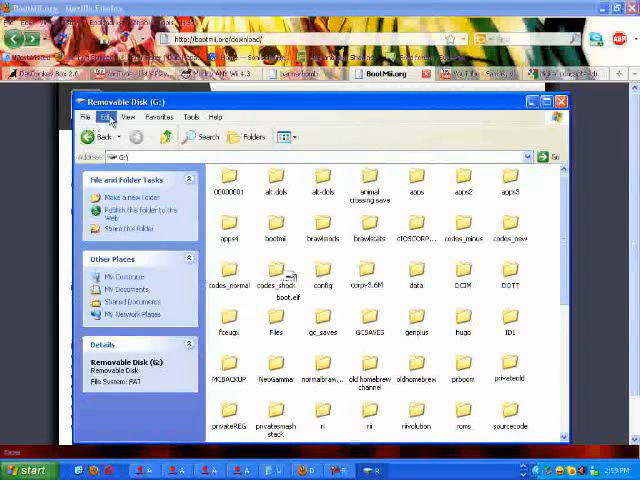
mouse_move(344, 262)
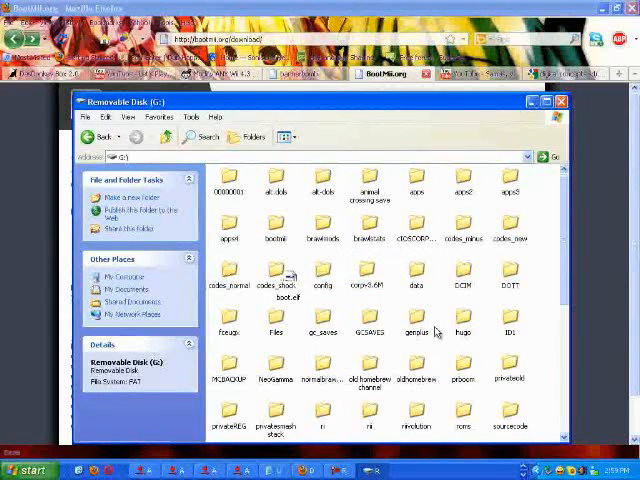
mouse_move(432, 332)
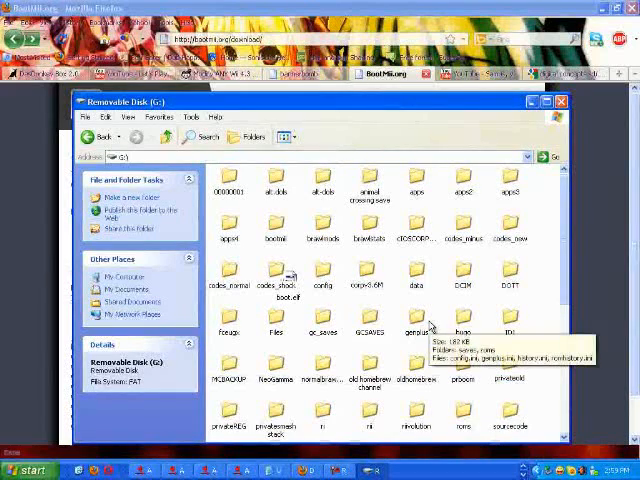
mouse_move(444, 312)
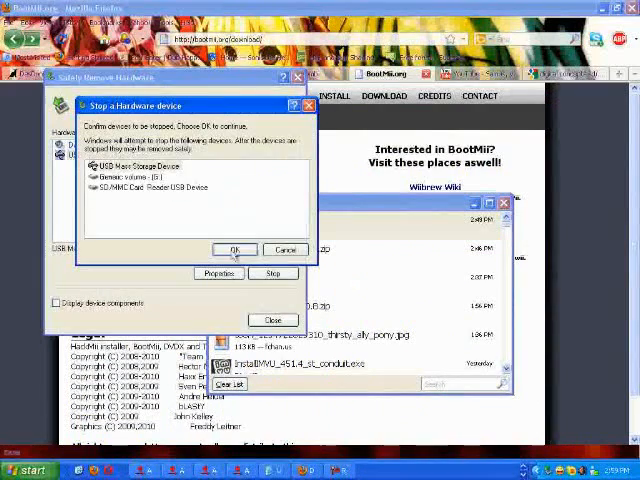
click(236, 250)
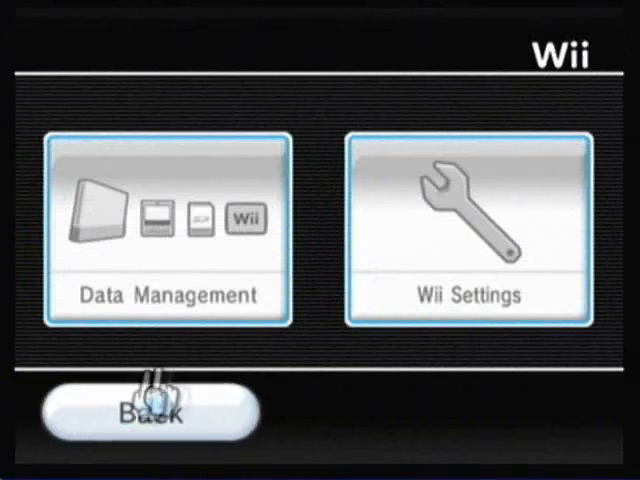
Trigger the exploit via Data Management > Save Data and agree to load boot.dol/elf
click(170, 230)
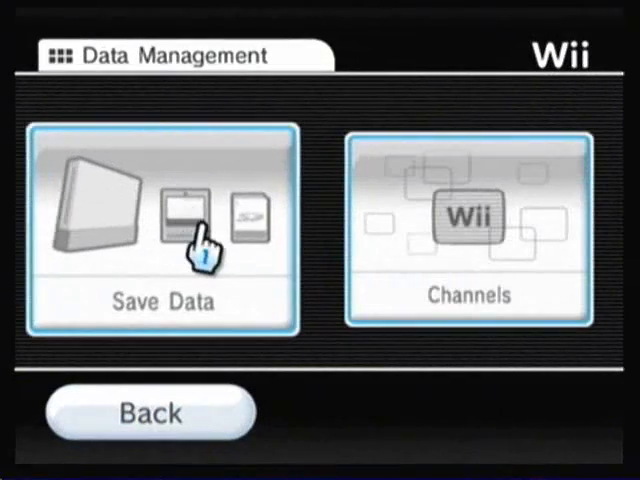
click(162, 228)
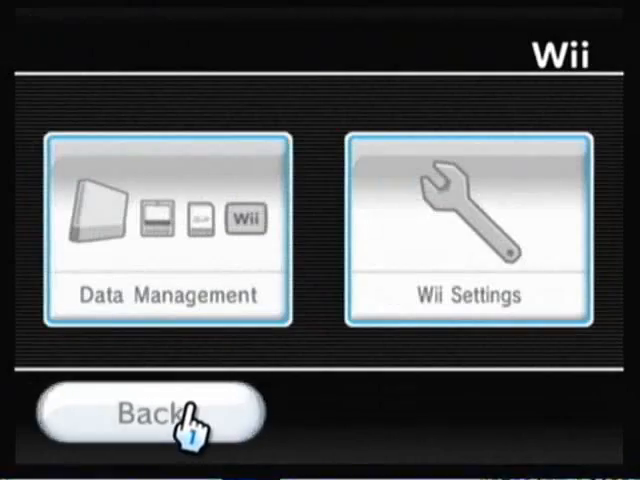
click(148, 416)
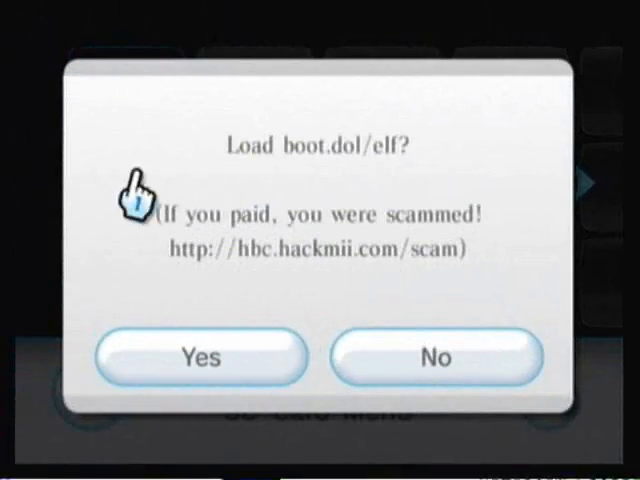
click(200, 358)
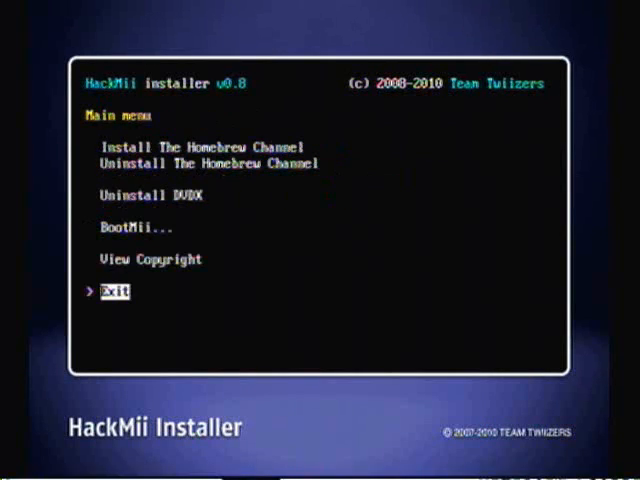
Navigate the HackMii main menu into the BootMii menu with boot2, IOS and SD card options
key(up)
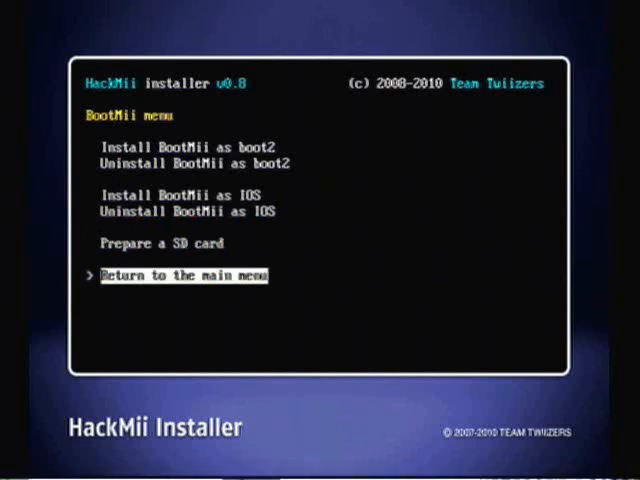
key(return)
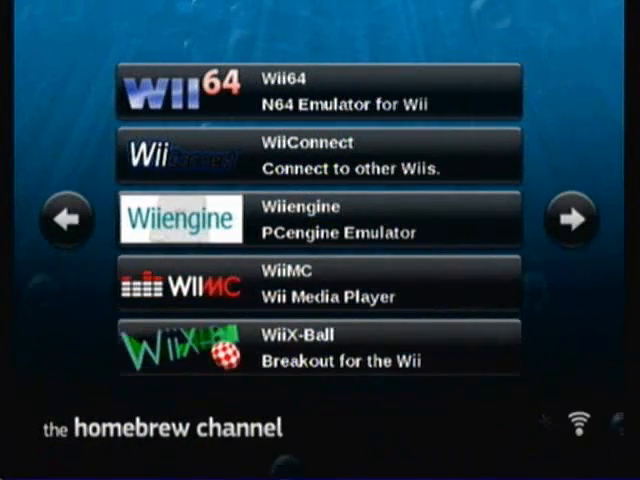
Page the Homebrew Channel app list to the page with loadMii, Playstats and Priiloader
click(570, 222)
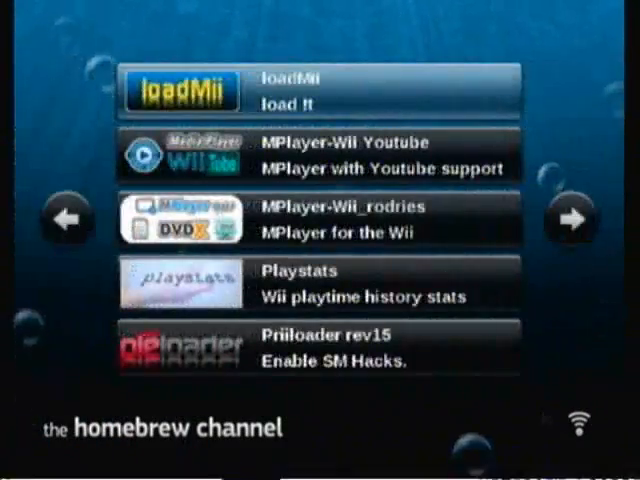
click(572, 222)
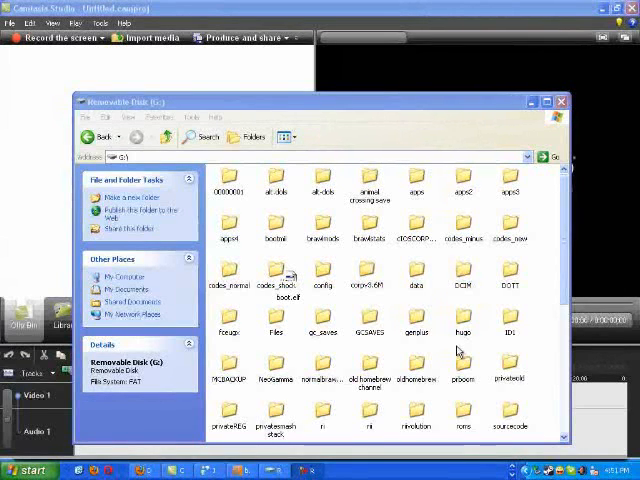
mouse_move(452, 354)
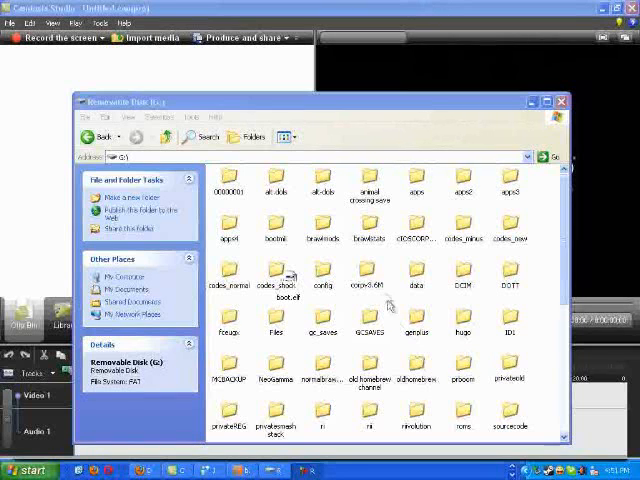
mouse_move(296, 224)
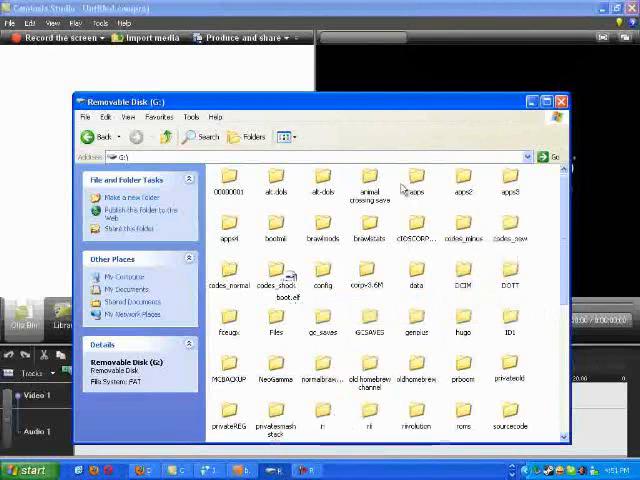
Select the apps folder in the Removable Disk (G:) root
click(416, 184)
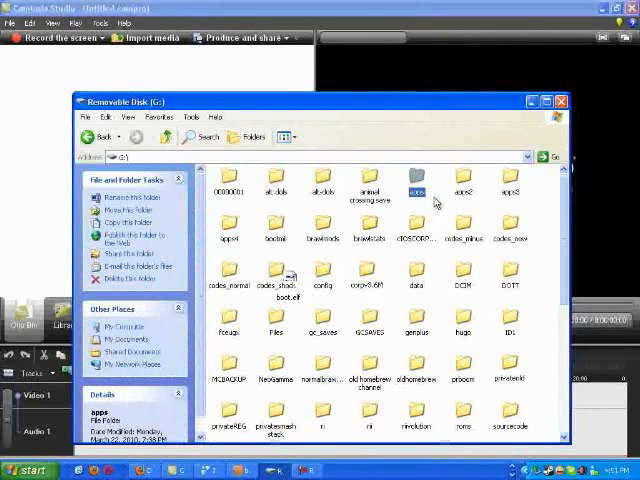
mouse_move(448, 164)
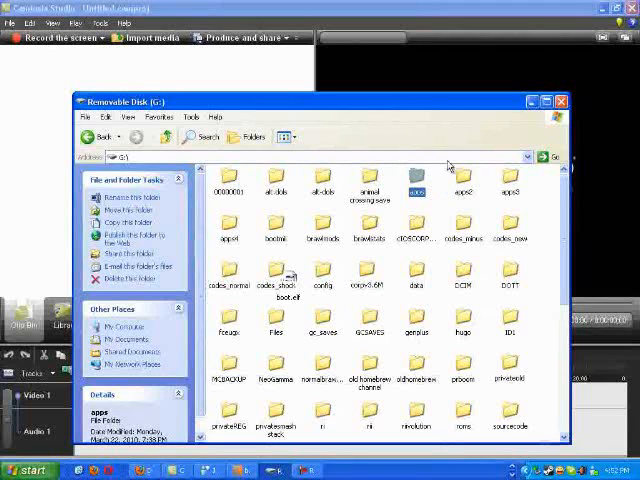
mouse_move(436, 198)
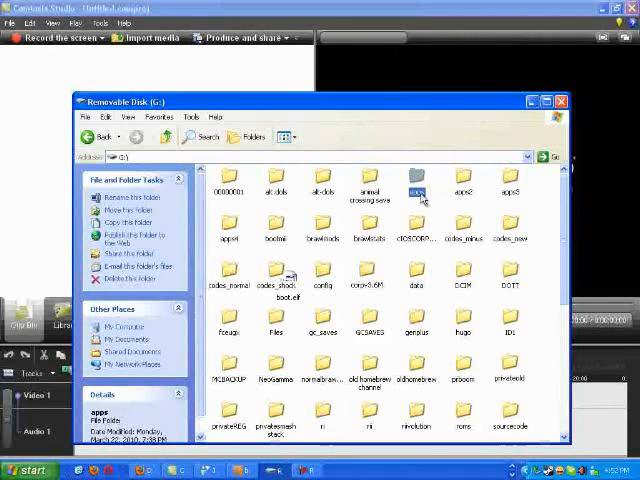
mouse_move(430, 212)
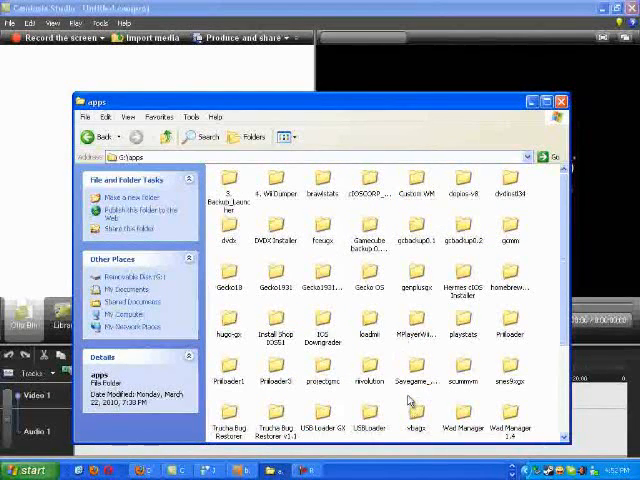
mouse_move(290, 392)
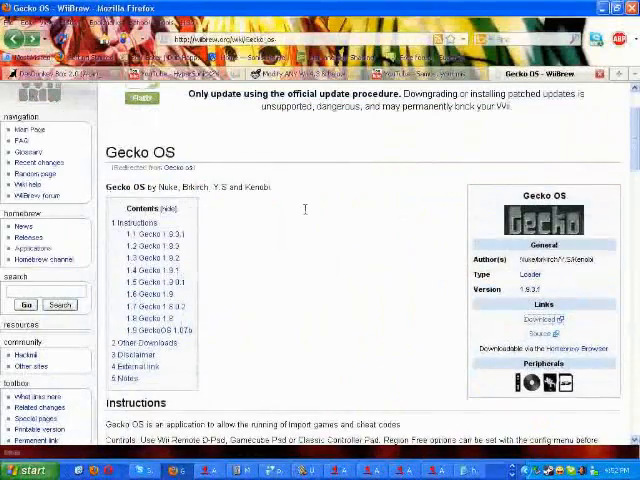
mouse_move(364, 242)
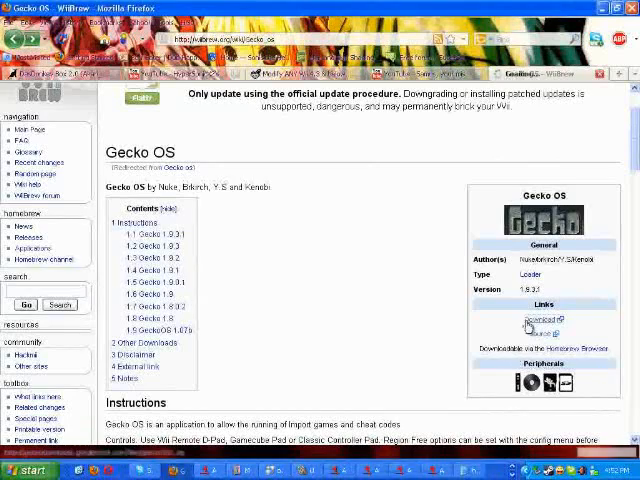
Download the Gecko OS release archive from its wiki page and open it with WinRAR
click(524, 320)
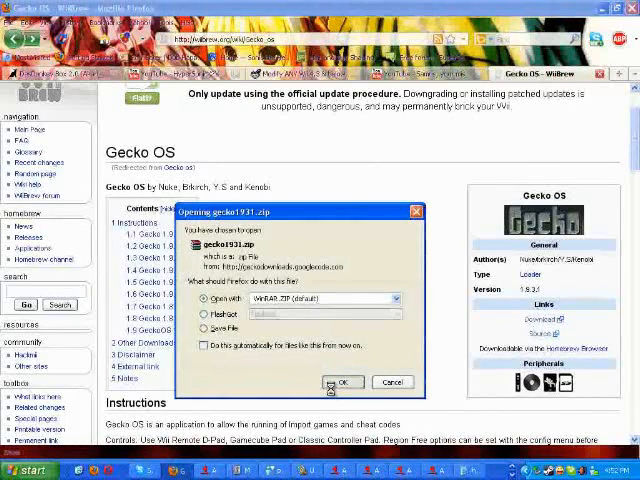
click(342, 382)
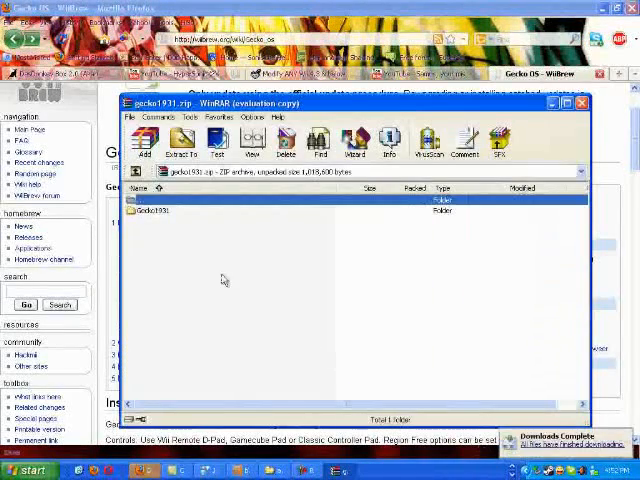
click(170, 210)
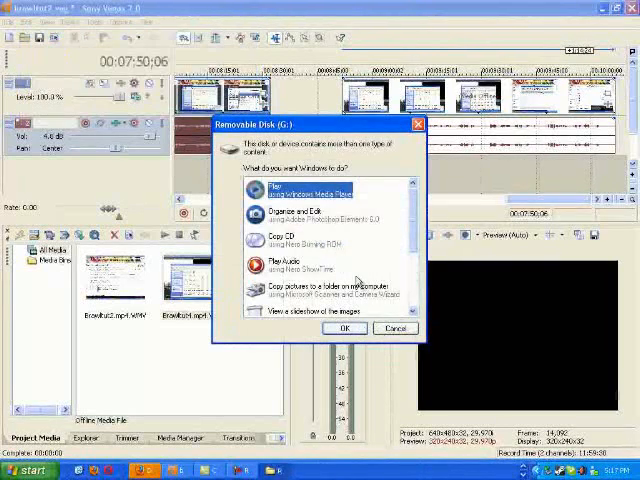
Dismiss the SD card AutoPlay prompt with Take no action and bring up the Start menu
scroll(down, 3)
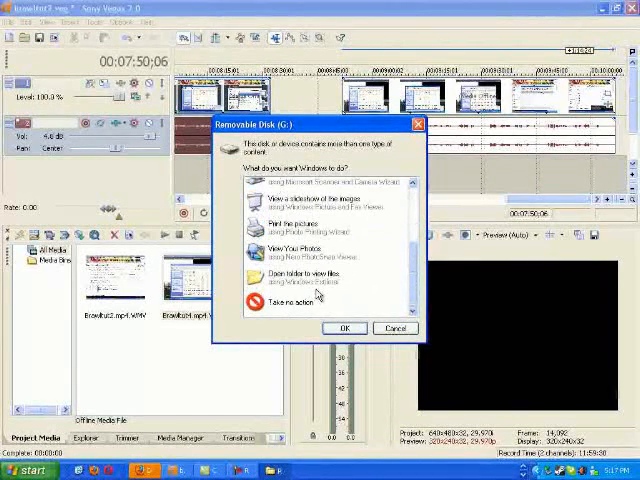
click(394, 328)
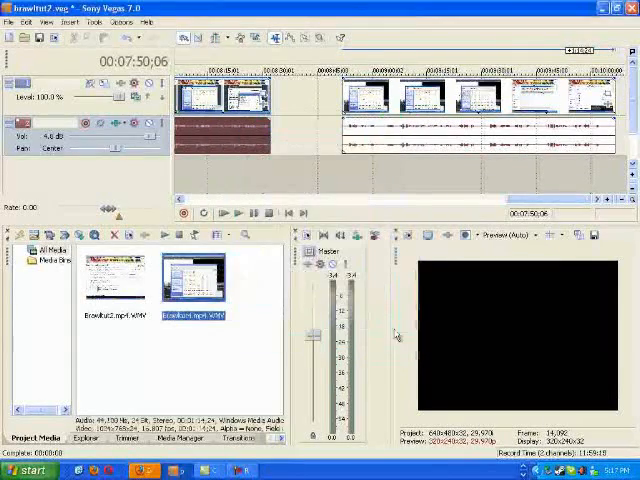
click(28, 470)
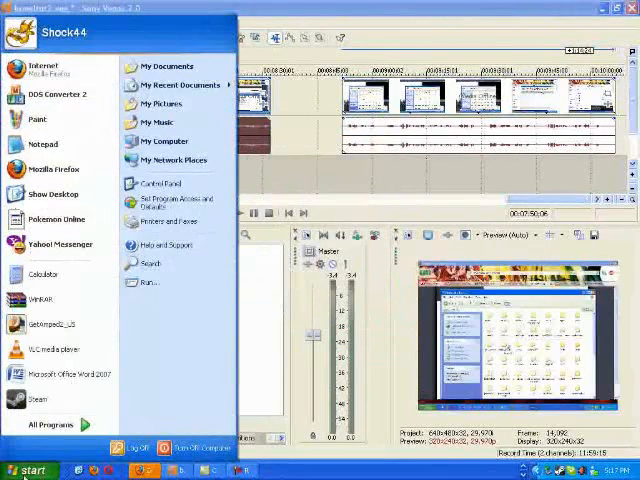
mouse_move(100, 136)
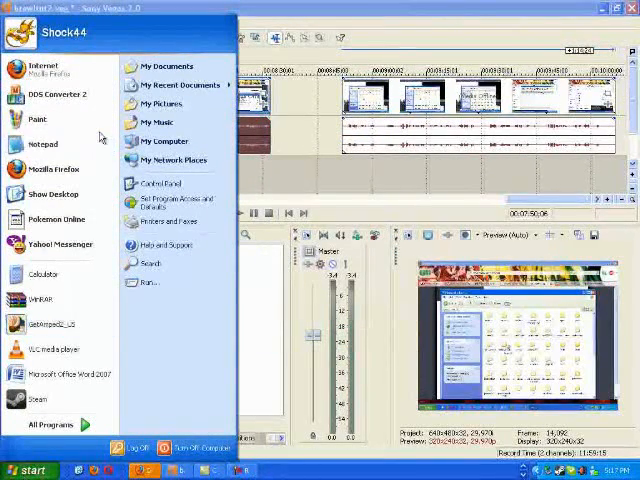
Launch codemgr.exe from the SD card and load the RSBE01 Brawl codes text file
click(162, 140)
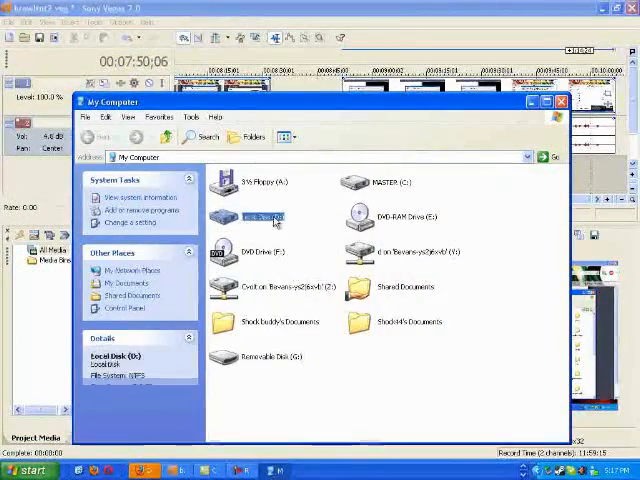
double_click(258, 220)
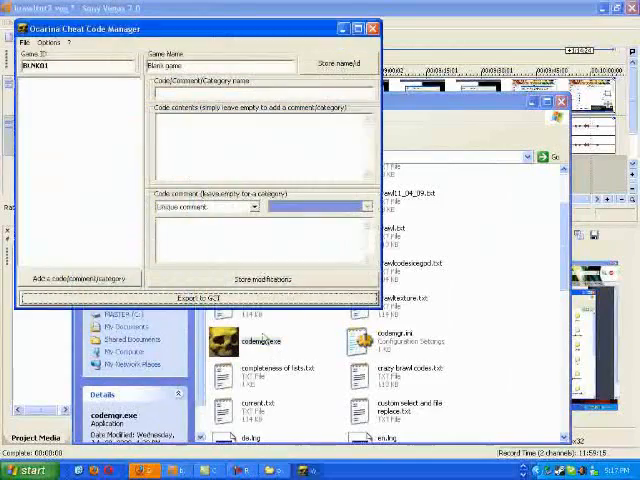
click(12, 42)
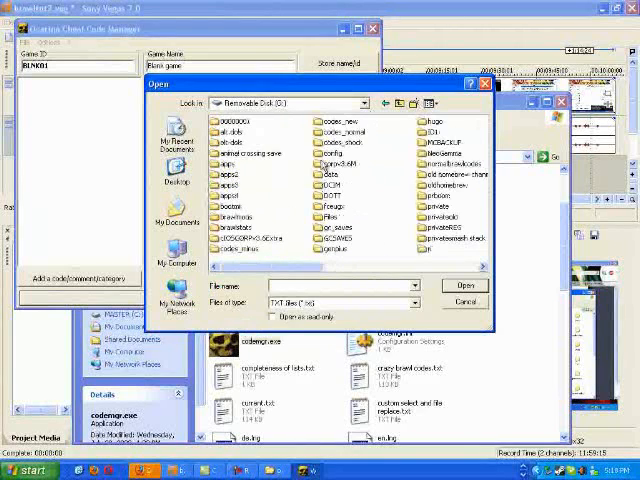
mouse_move(378, 188)
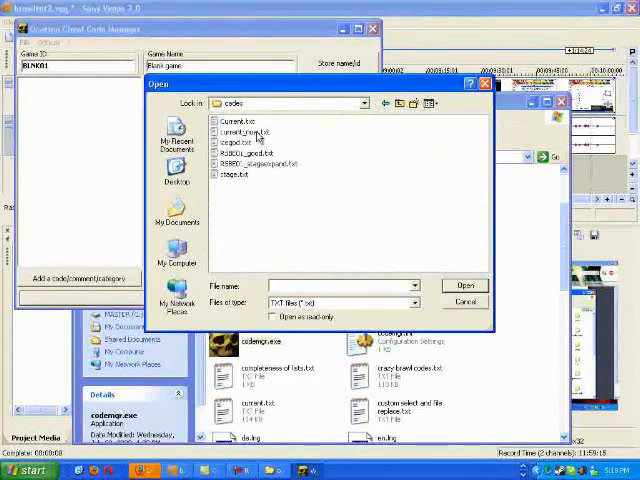
mouse_move(258, 162)
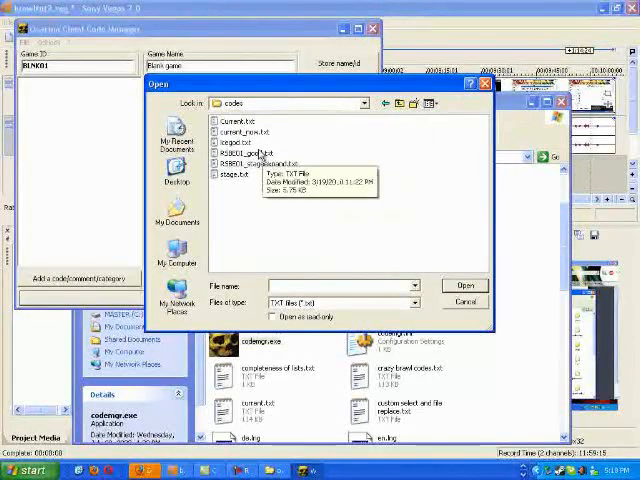
click(464, 286)
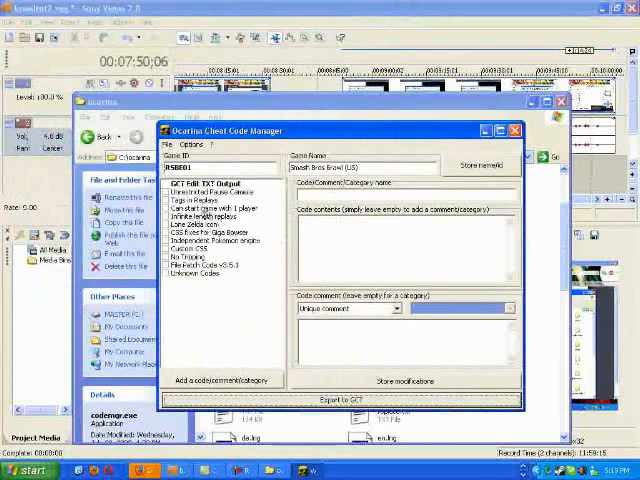
Tick the first few Brawl cheat codes in the list to include them
click(210, 194)
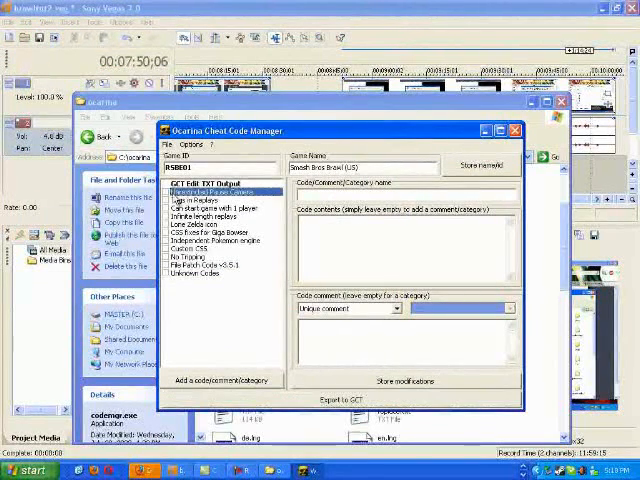
click(200, 190)
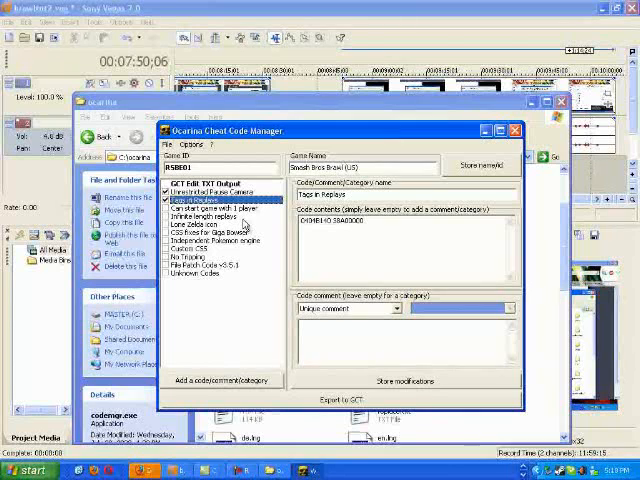
click(204, 216)
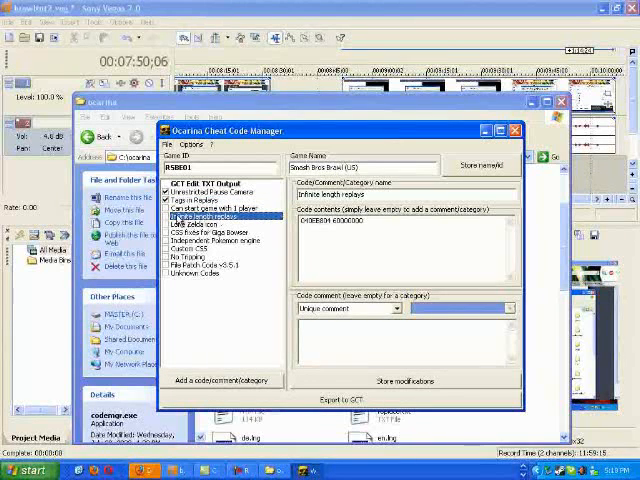
click(200, 196)
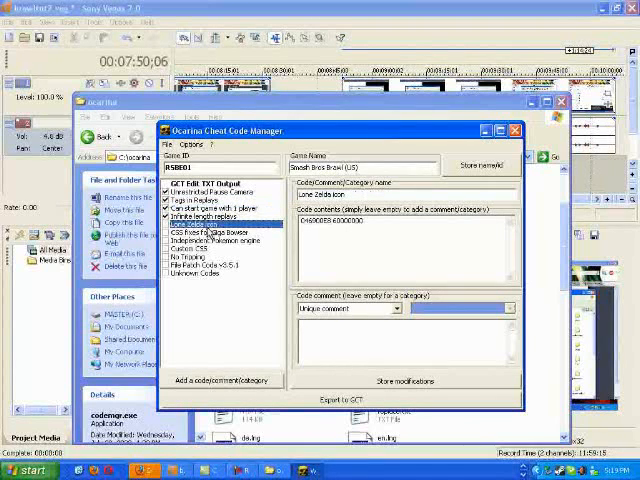
Browse several Brawl codes in the list to review their contents
click(186, 224)
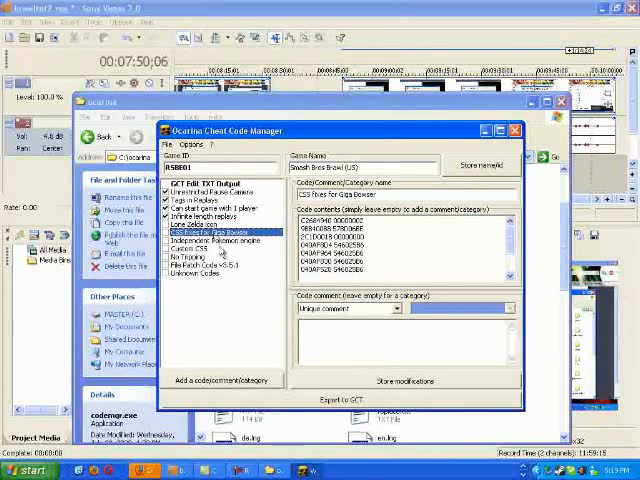
click(192, 248)
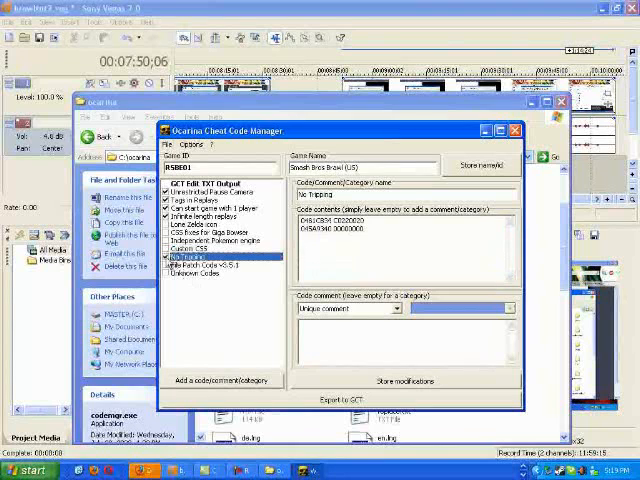
click(198, 256)
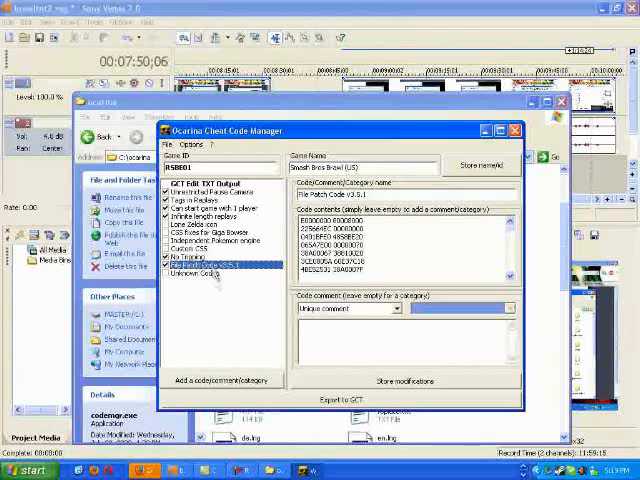
click(204, 272)
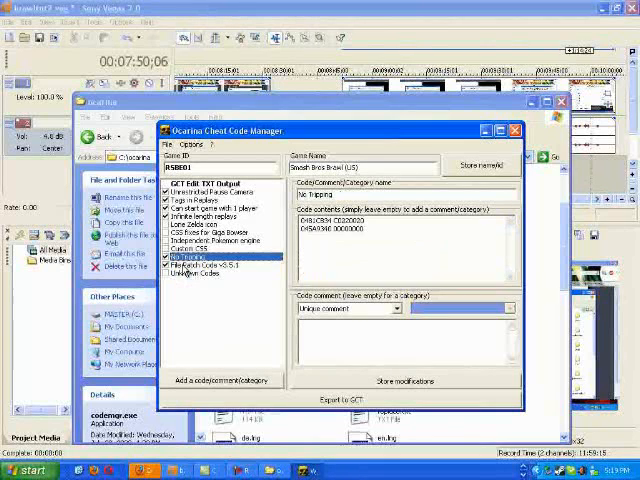
click(204, 216)
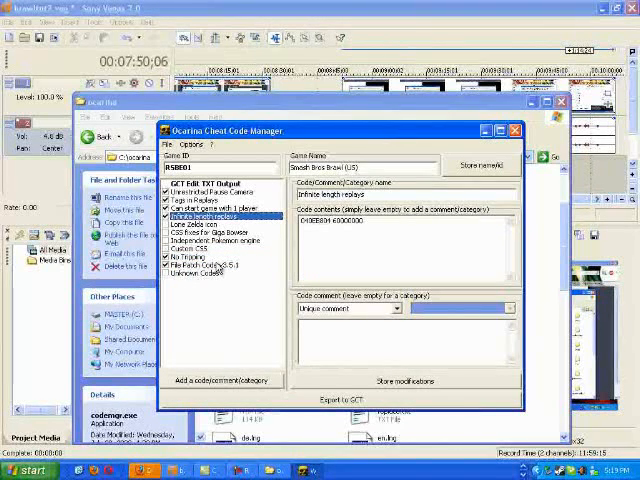
mouse_move(250, 310)
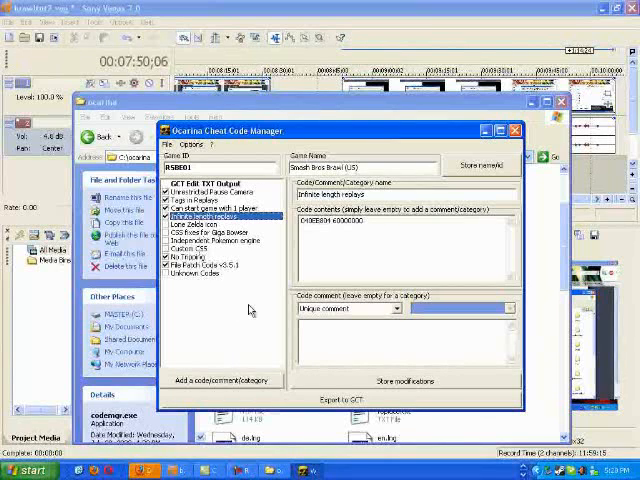
Export the checked codes to a GCT file and acknowledge the 'GCT file stored' message
click(174, 146)
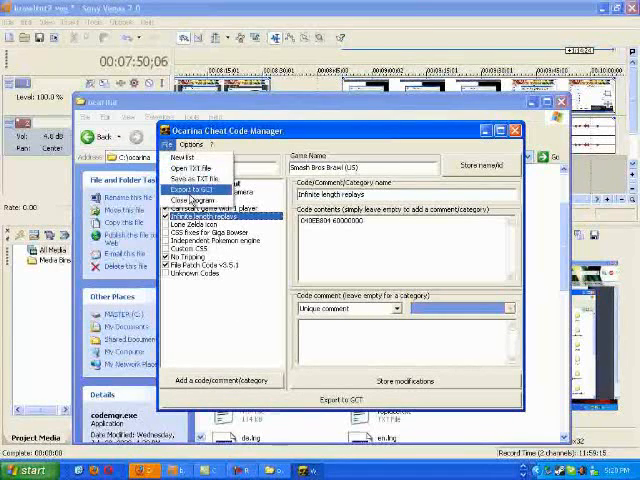
click(180, 186)
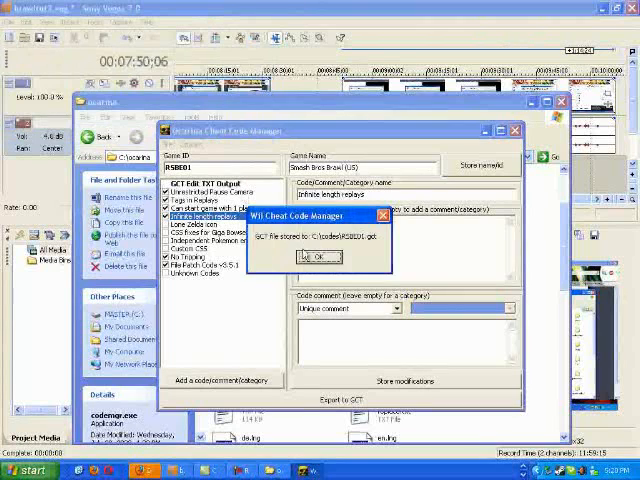
click(318, 256)
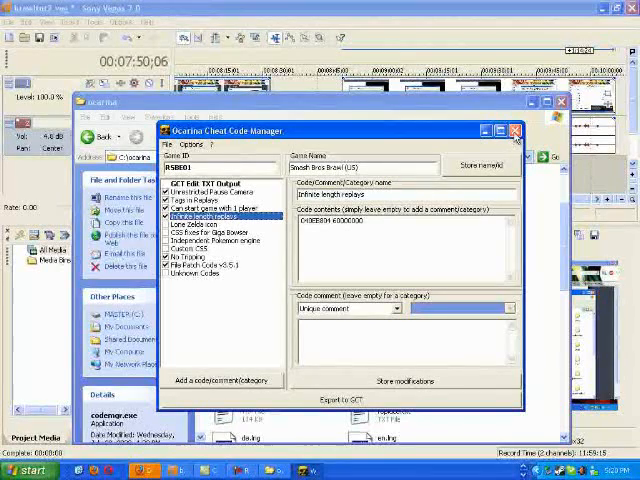
click(512, 130)
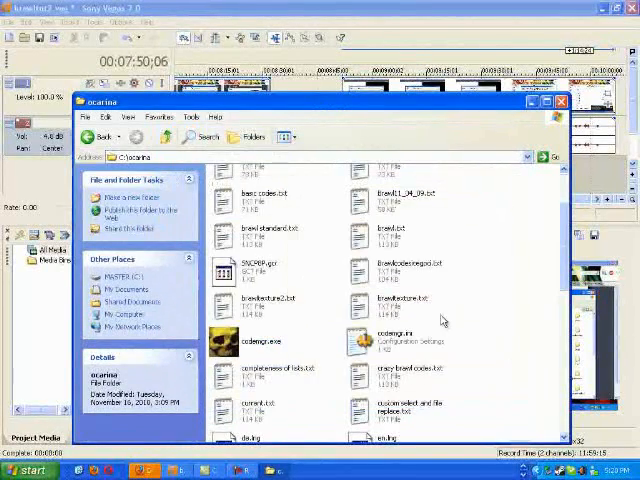
mouse_move(524, 470)
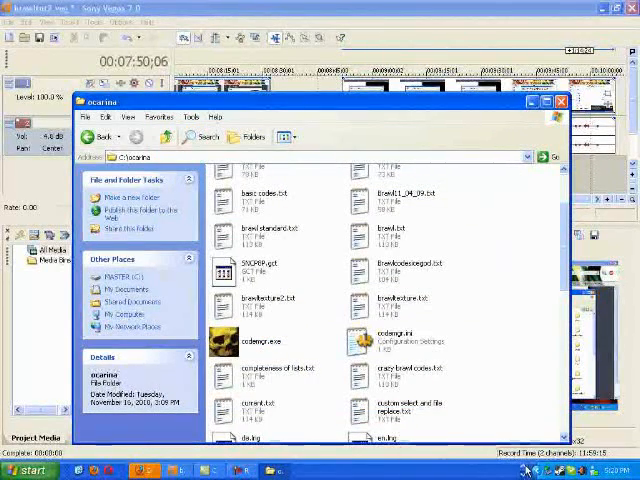
Verify the GCT file in the SD card's data\gecko\codes folder and start Safely Remove Hardware
click(540, 156)
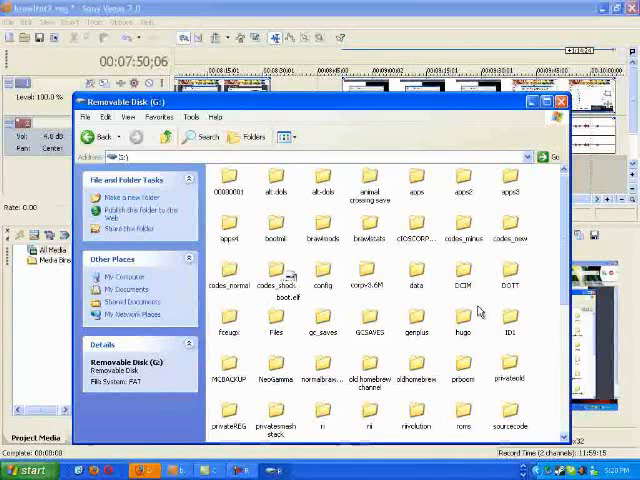
mouse_move(440, 300)
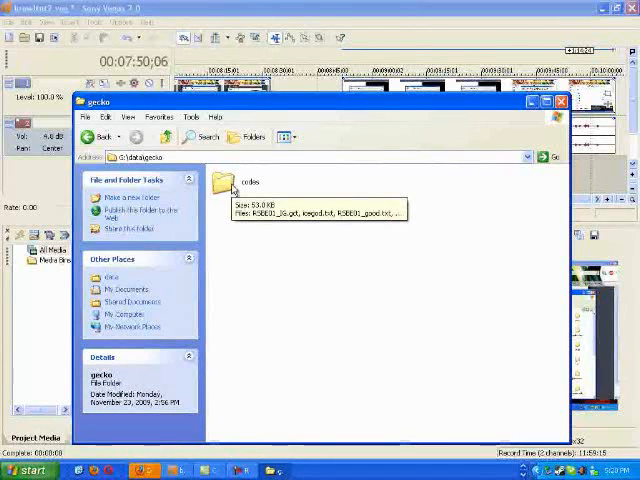
double_click(230, 184)
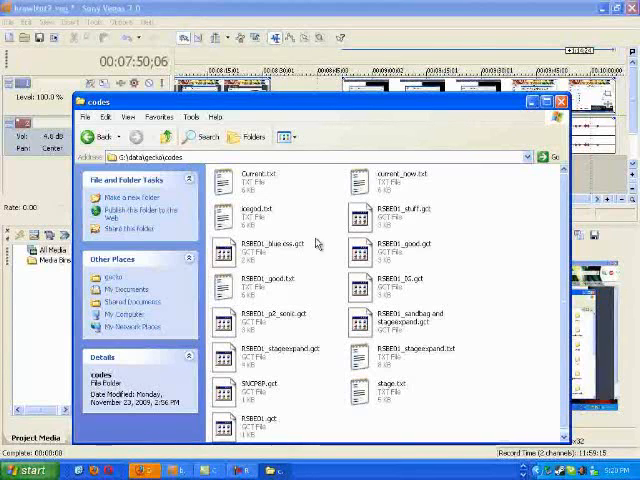
mouse_move(316, 338)
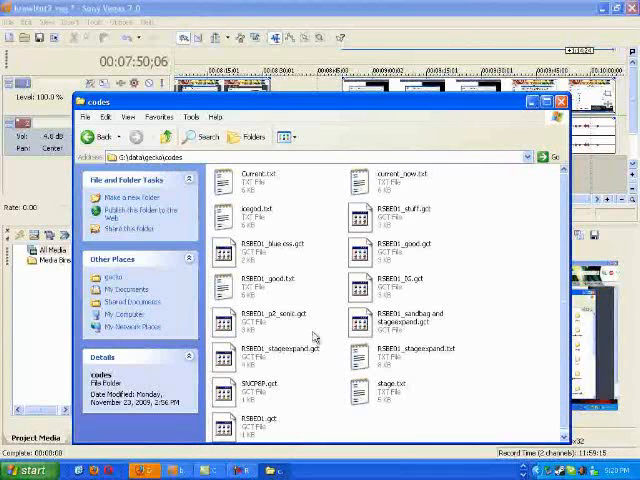
mouse_move(436, 432)
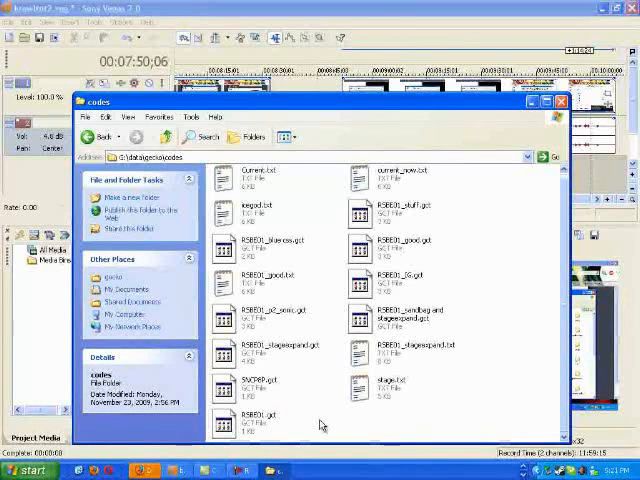
mouse_move(304, 280)
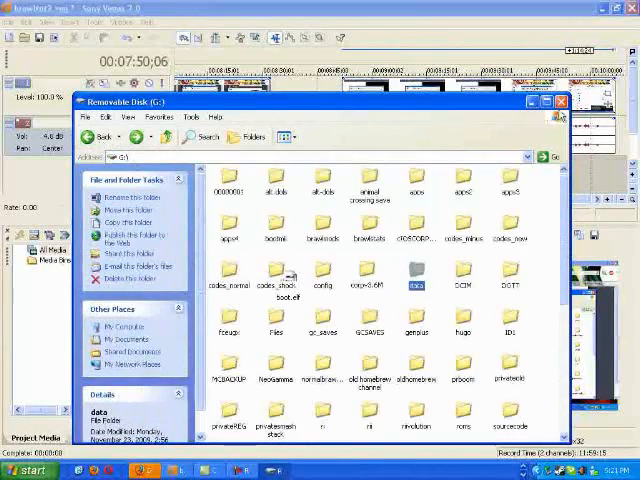
click(560, 100)
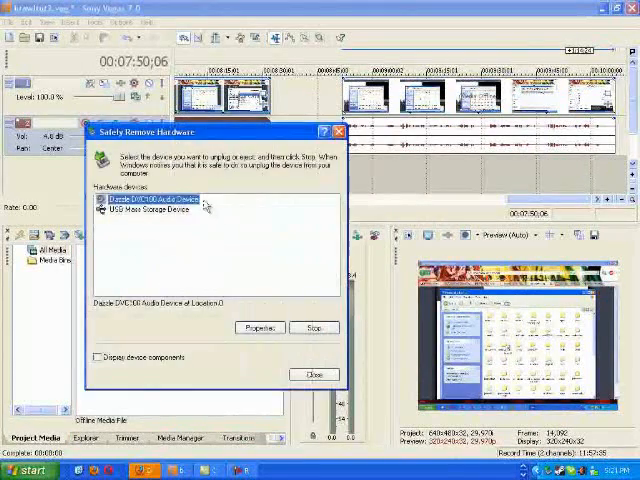
Stop the SD card device, then page the Homebrew Channel list to Gecko OS 1.9.3.1
click(314, 372)
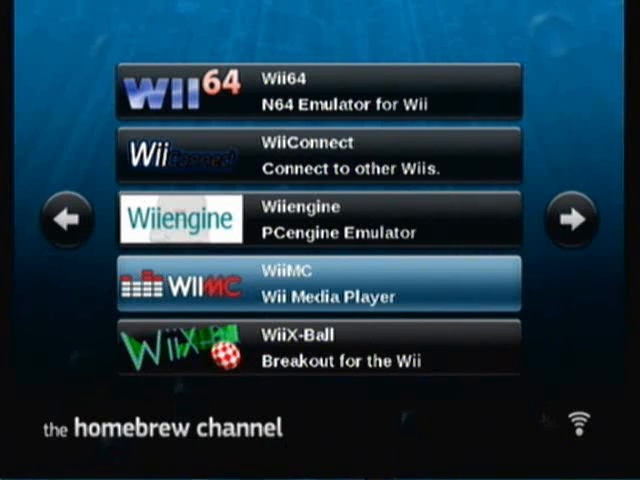
click(570, 220)
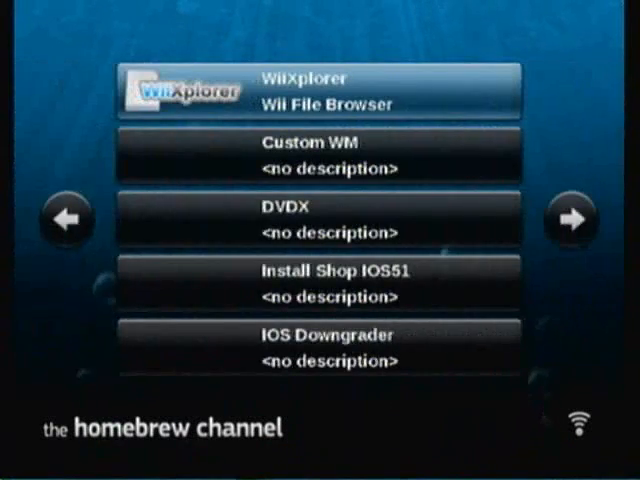
click(572, 220)
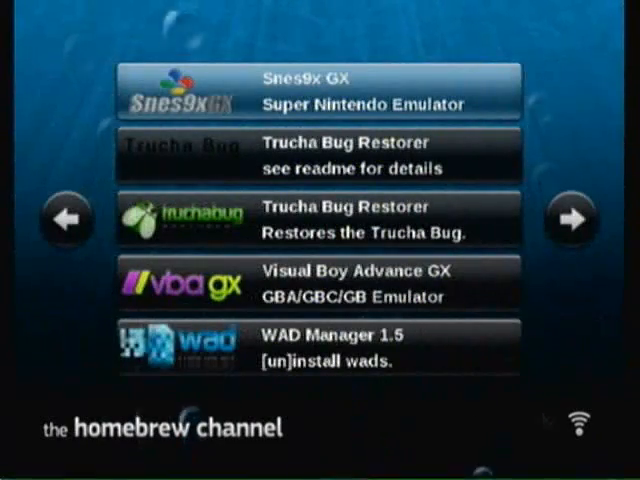
click(572, 220)
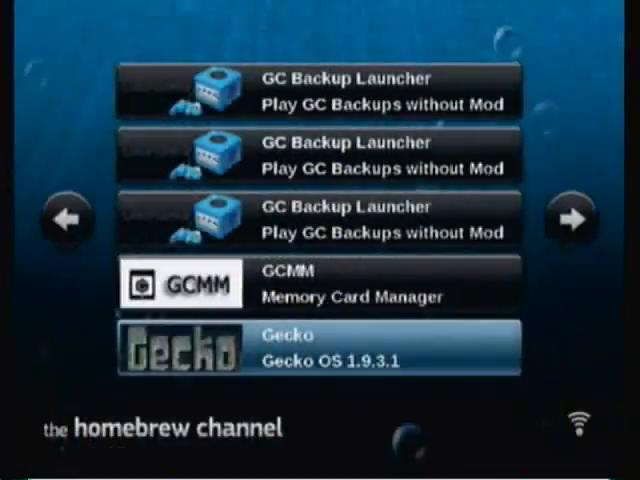
Run Gecko OS 1.9.3.1, dismiss the No DVD error, confirm SD Cheats YES and return to the menu
click(320, 348)
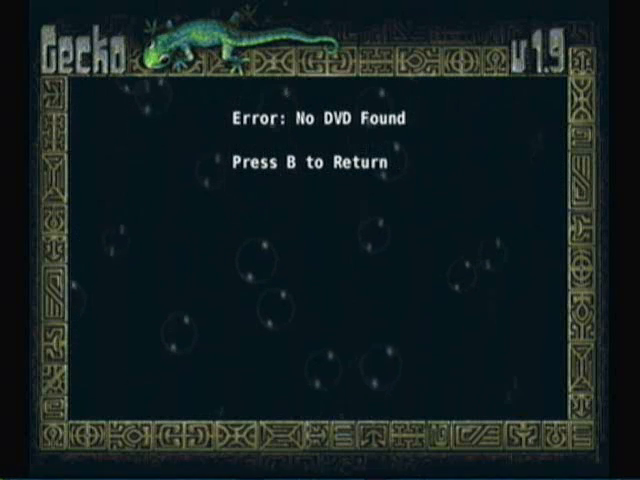
key(b)
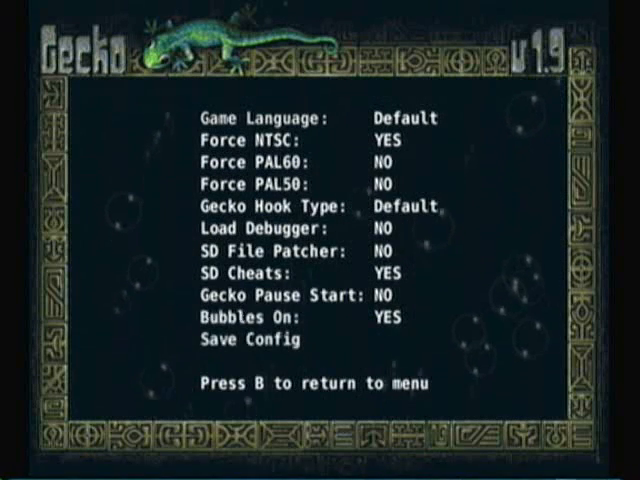
key(b)
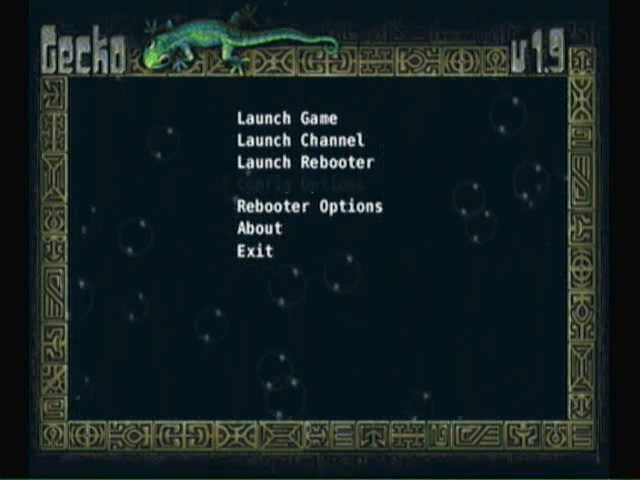